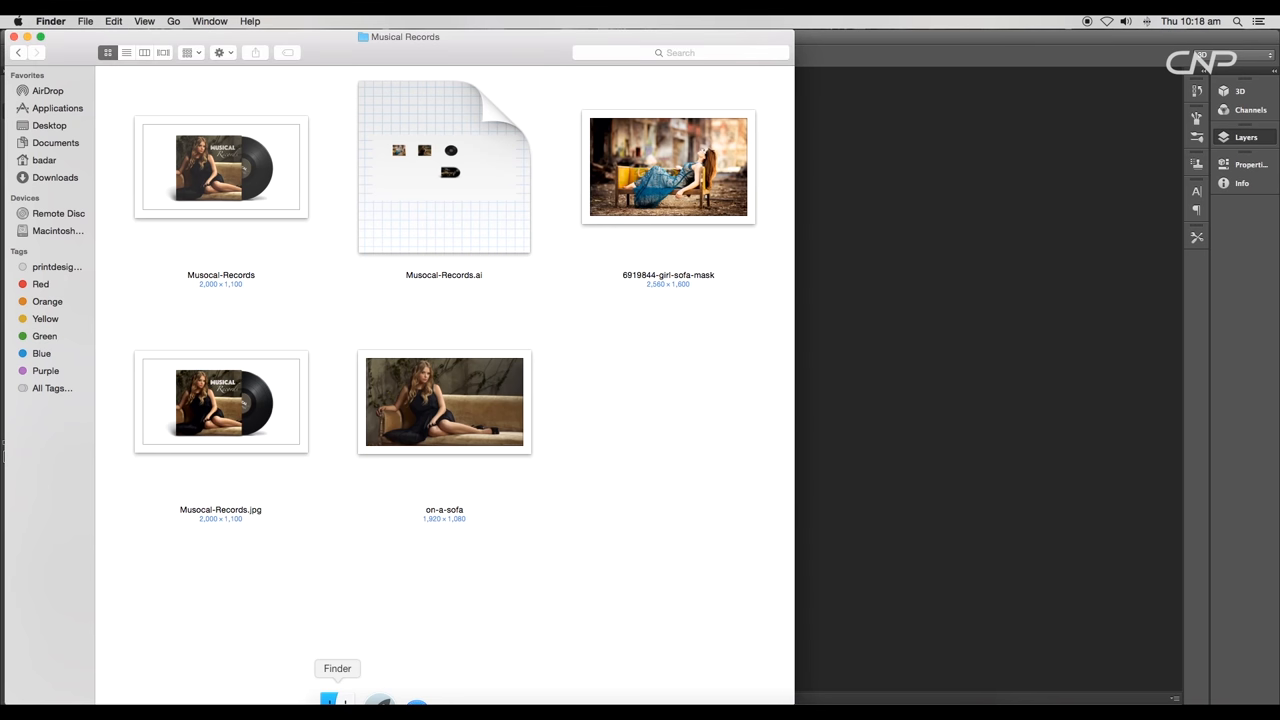
Drag the 6919844-girl-sofa-mask photo from the Musical Records folder into Photoshop
click(444, 402)
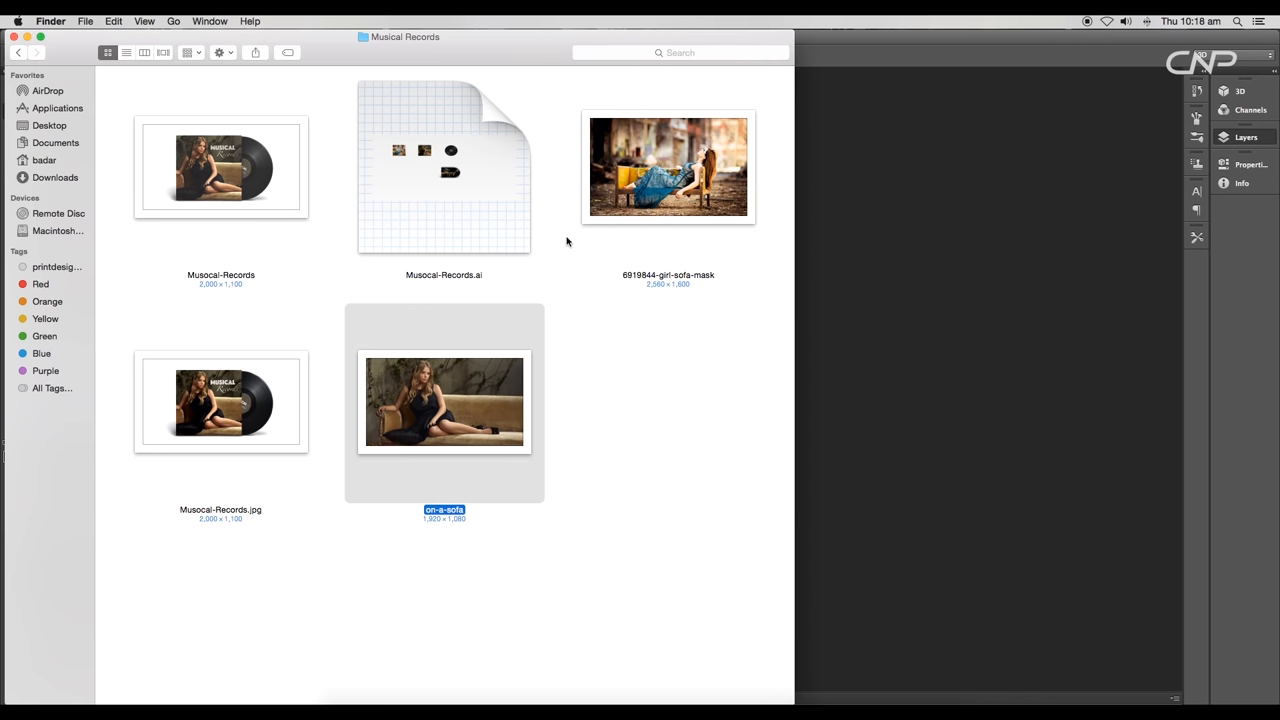
click(668, 167)
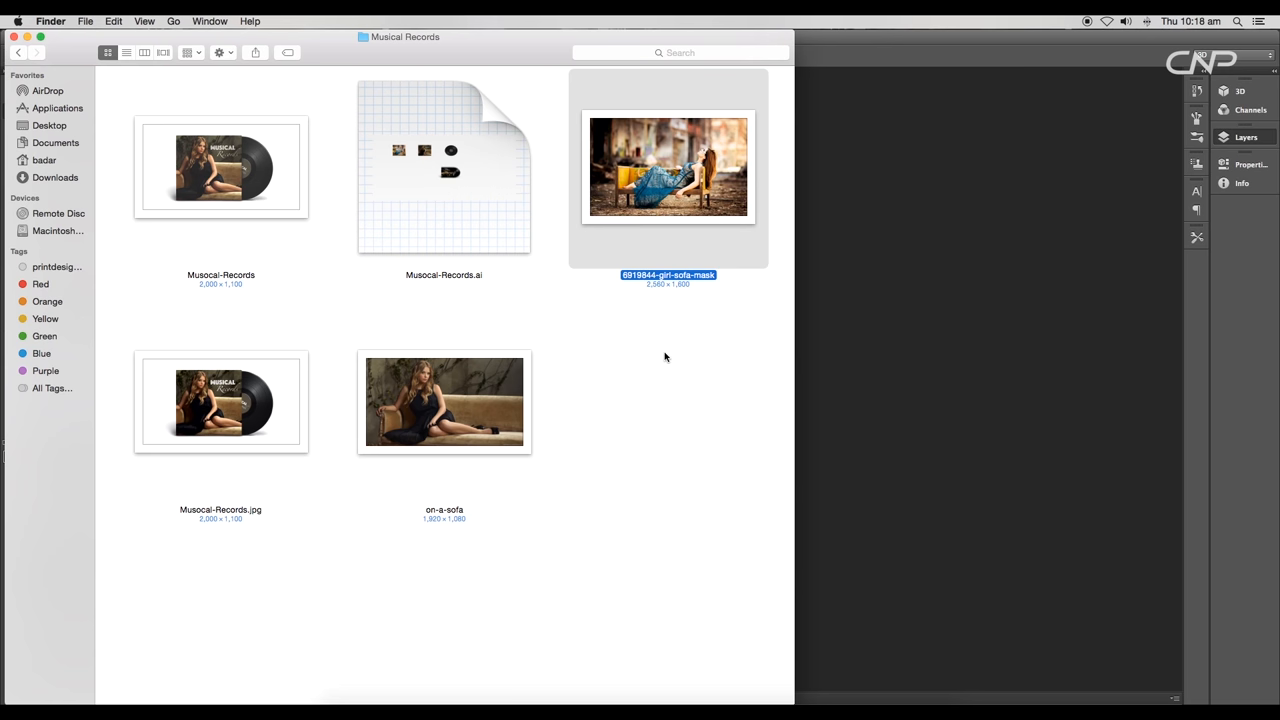
drag(668, 167, 892, 268)
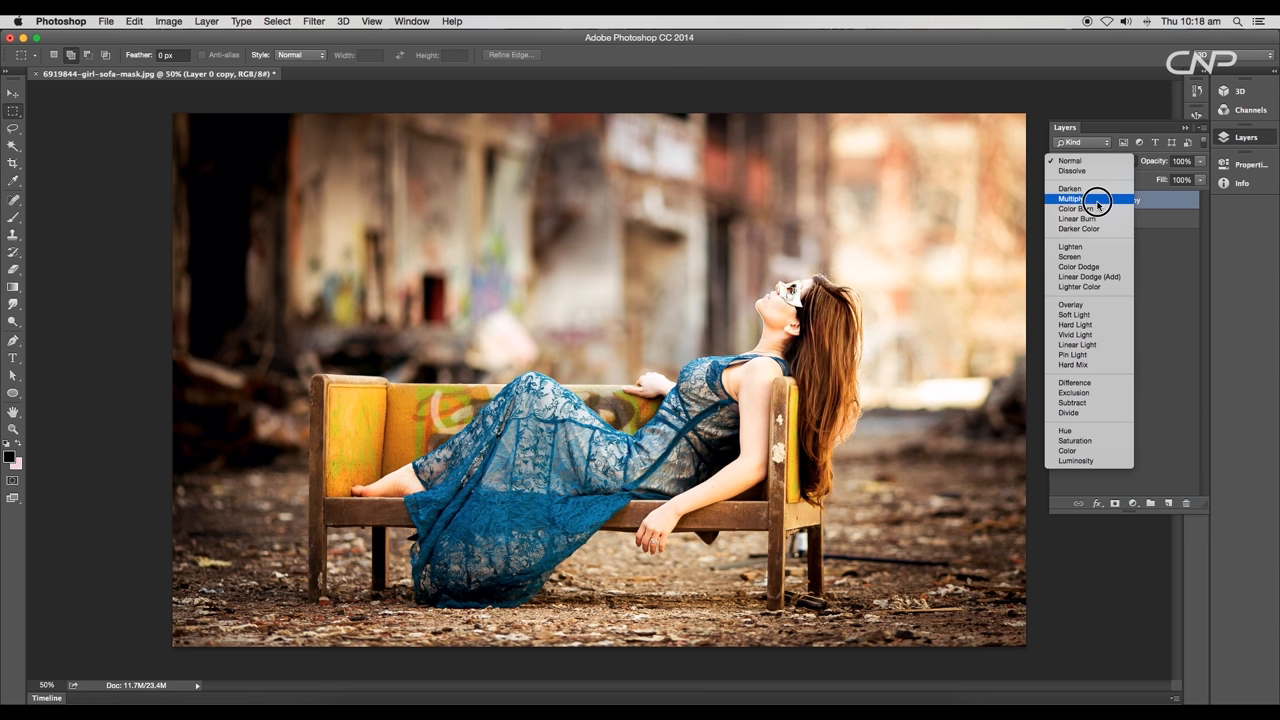
Set the duplicate layer to Multiply at lower opacity, and add Brightness 15, Contrast 18
click(1072, 198)
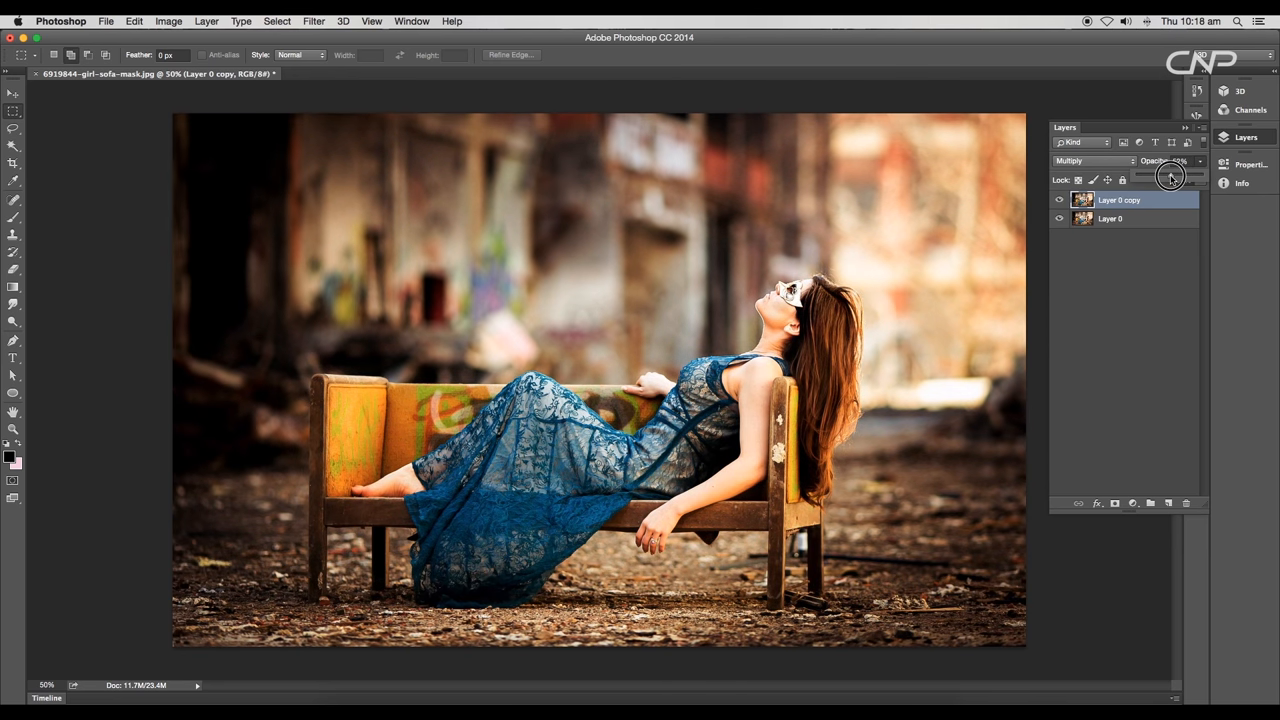
click(1131, 503)
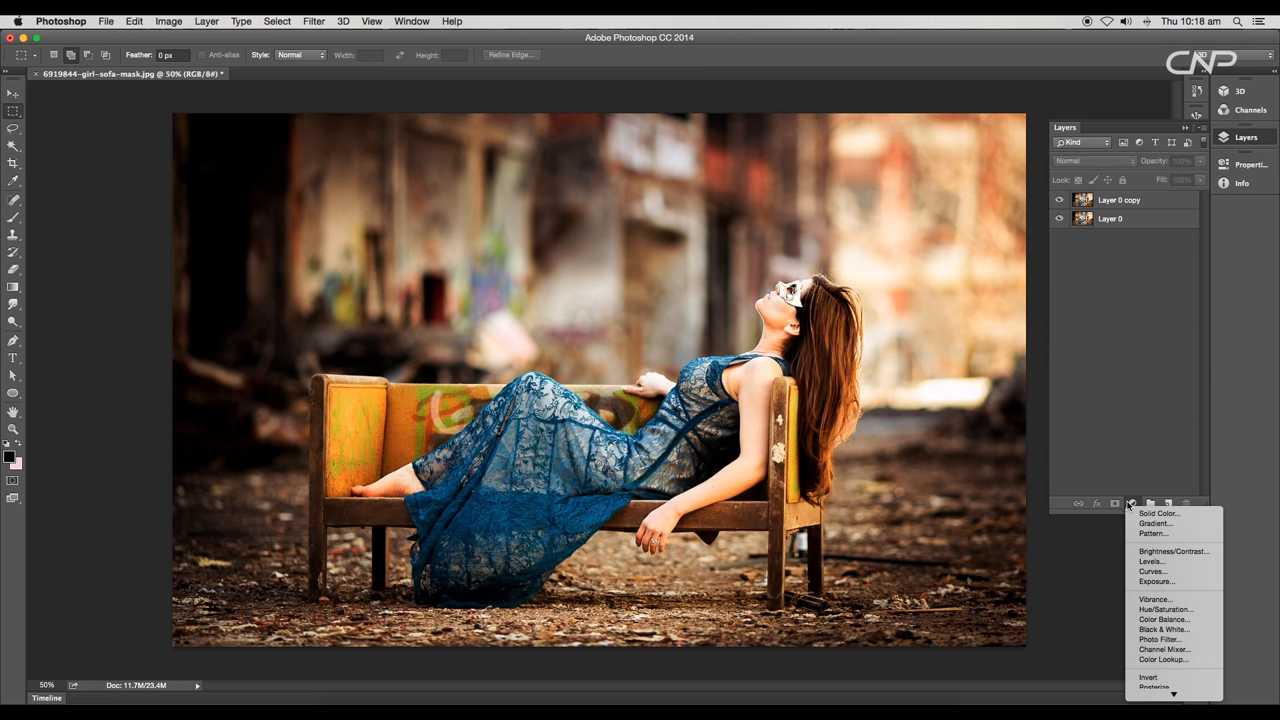
click(1173, 550)
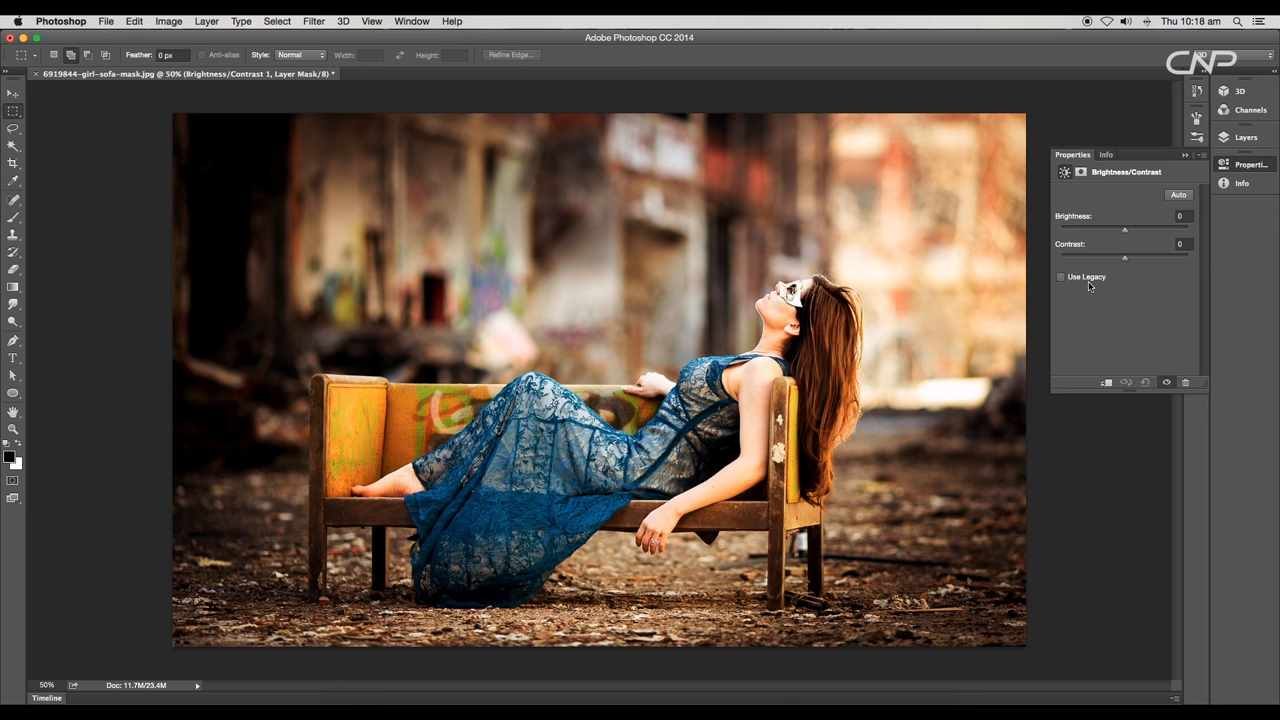
drag(1124, 229, 1134, 229)
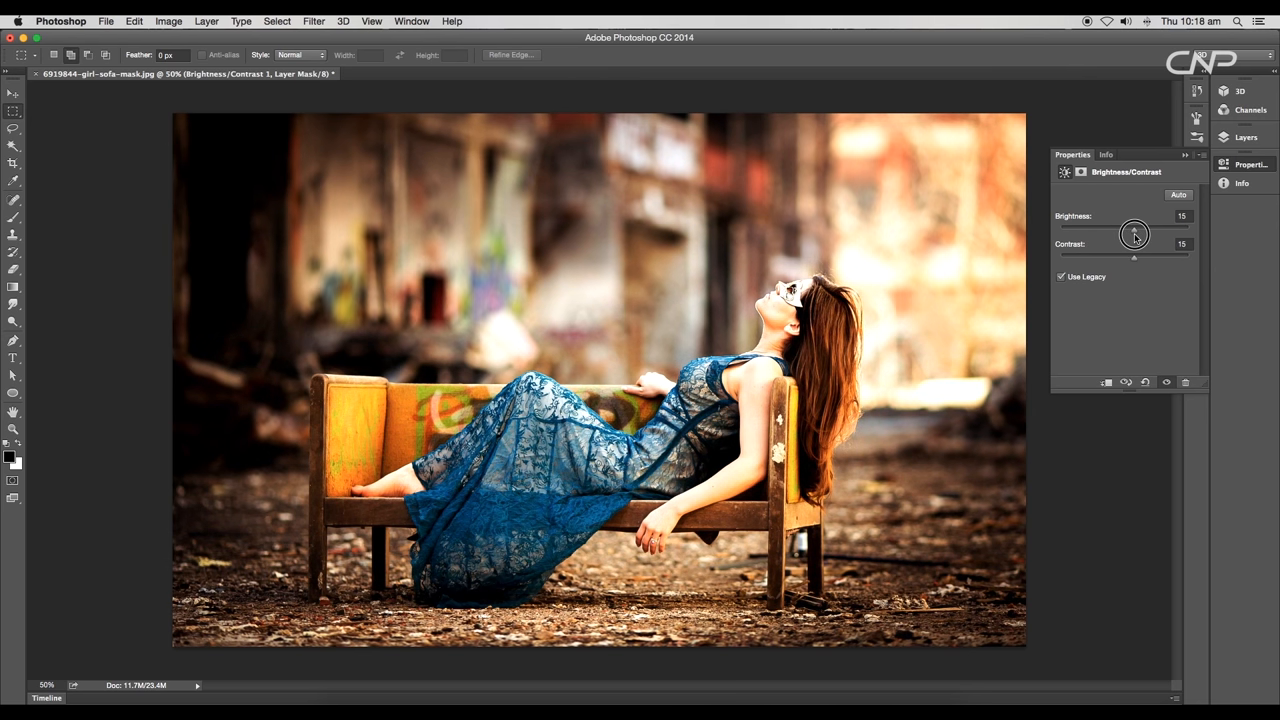
drag(1133, 235, 1135, 258)
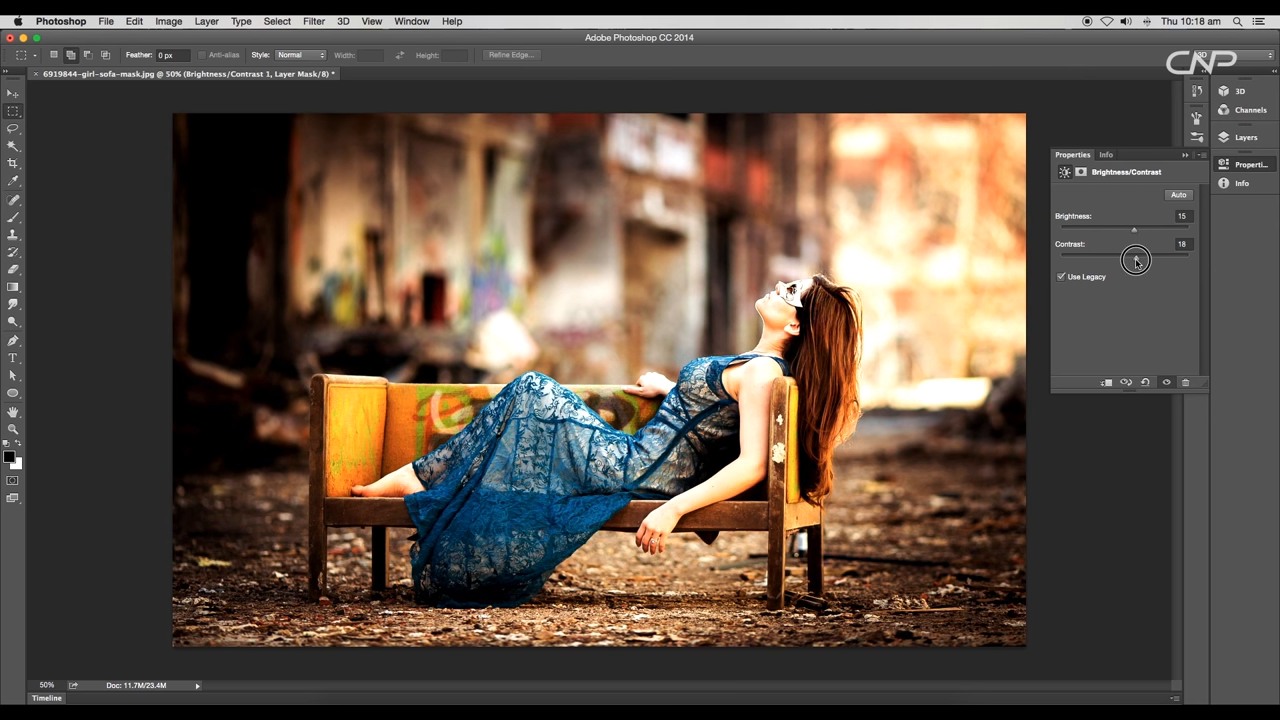
click(1246, 137)
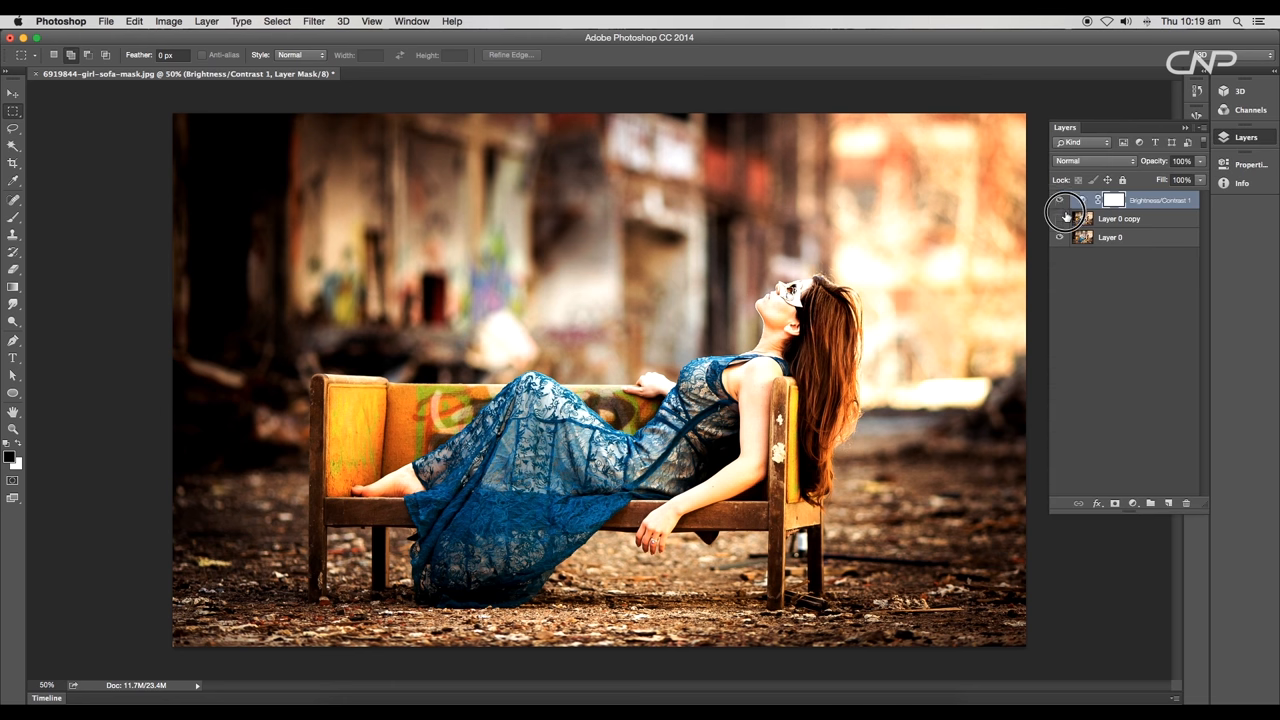
click(105, 20)
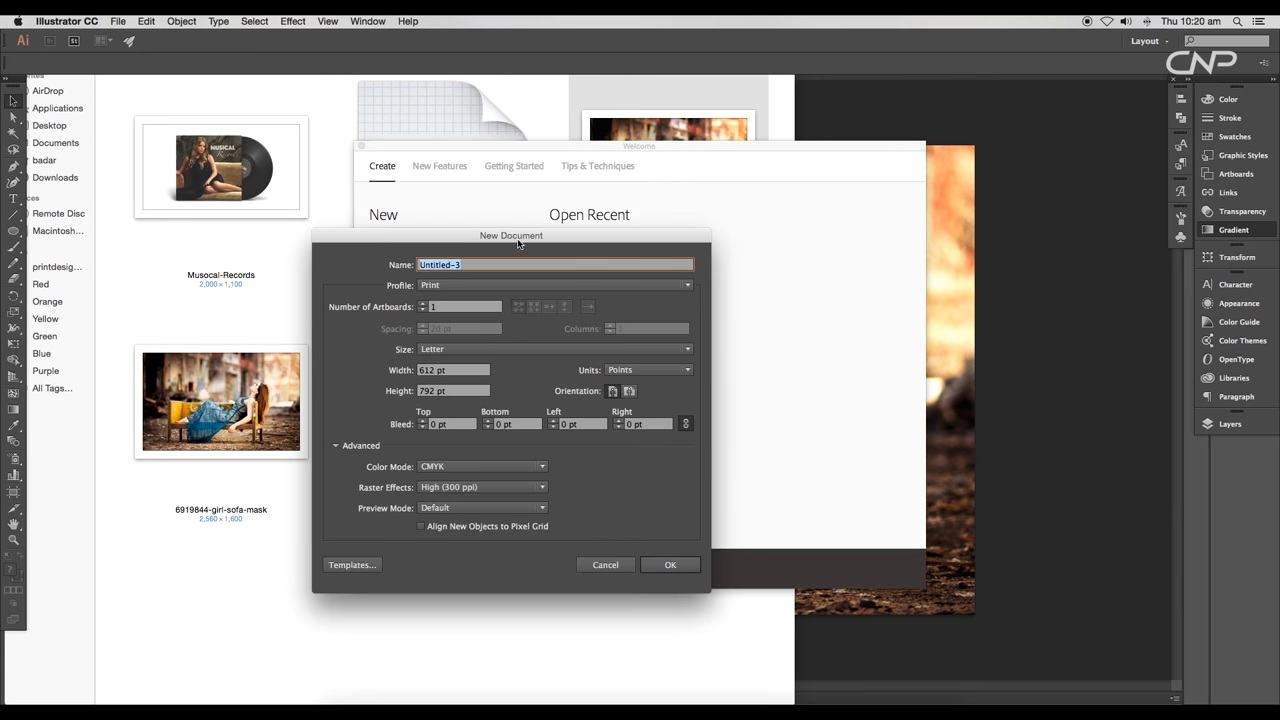
Name the new Illustrator document Cover, sized 7 by 7 inches, and confirm
text(Cover)
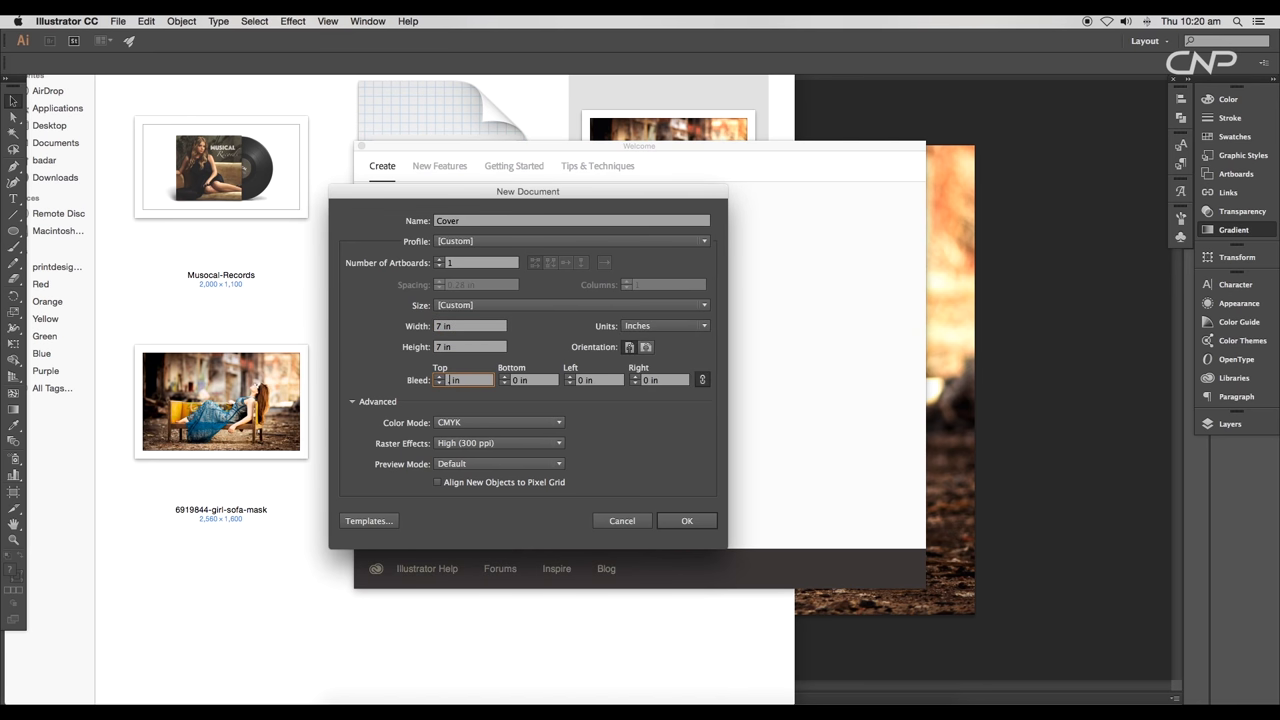
click(621, 520)
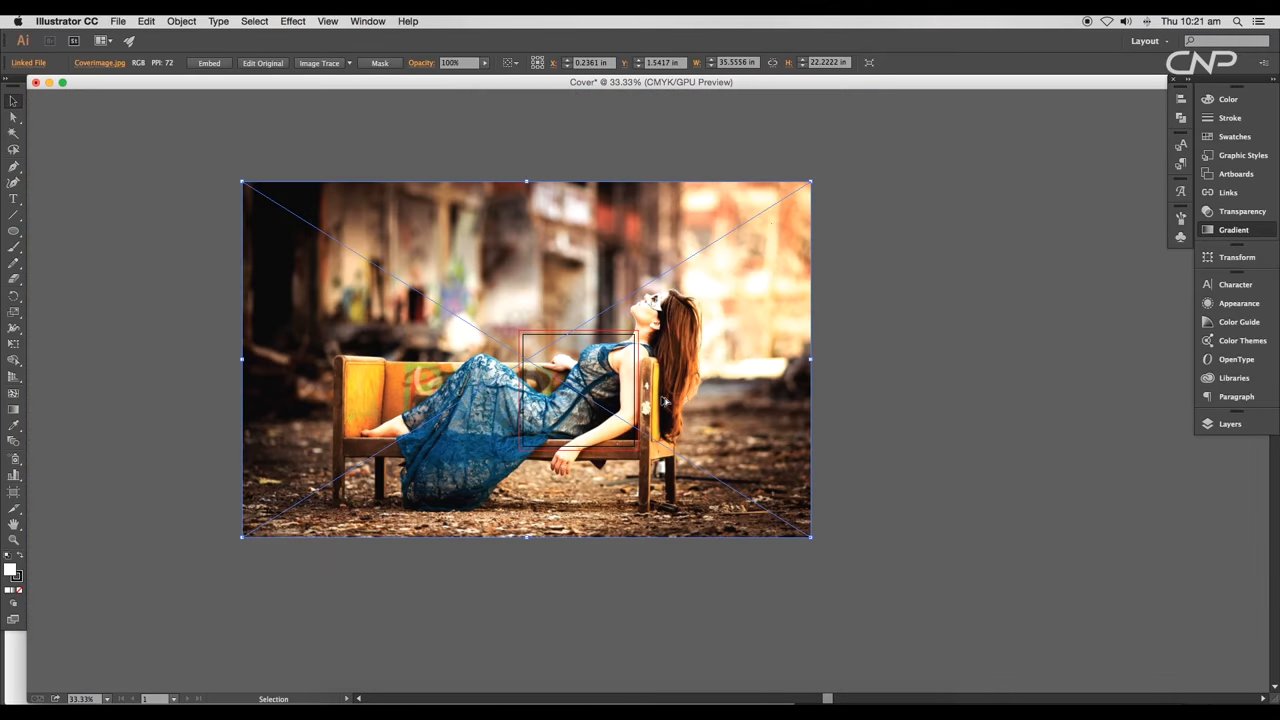
Scale down the placed CoverImage.jpg and clip it with a square rectangle
drag(810, 182, 720, 265)
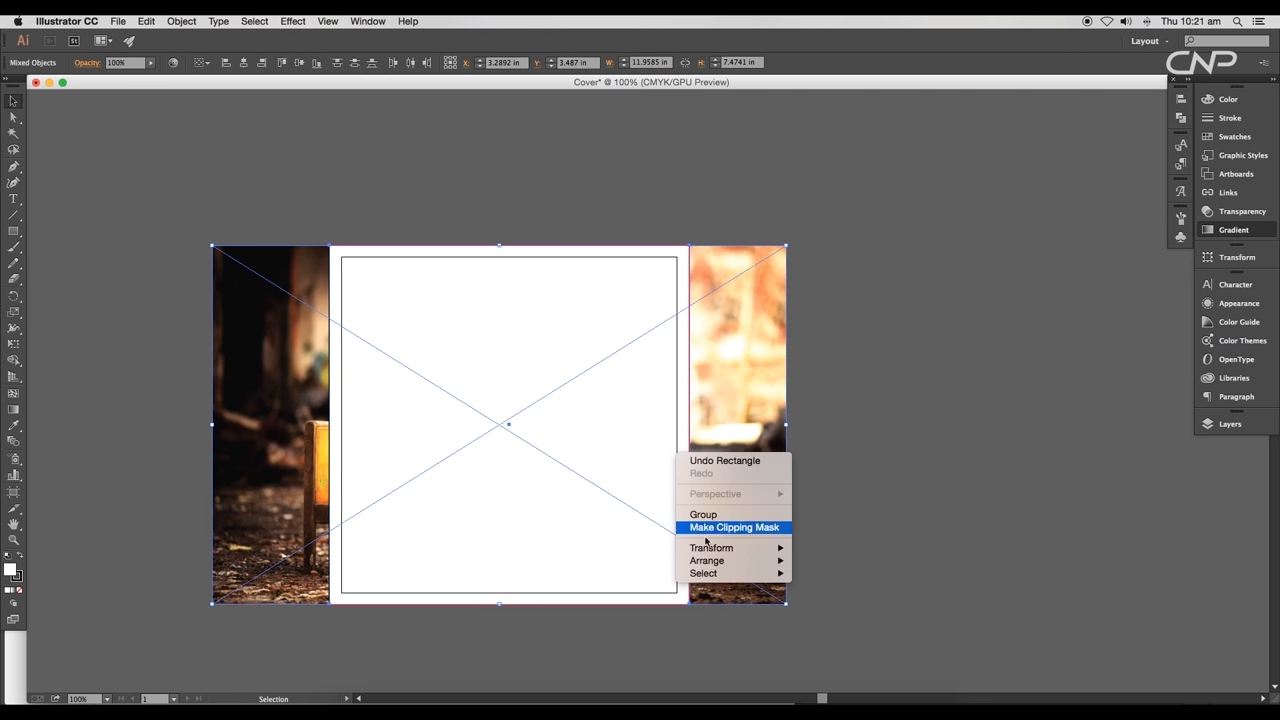
click(734, 527)
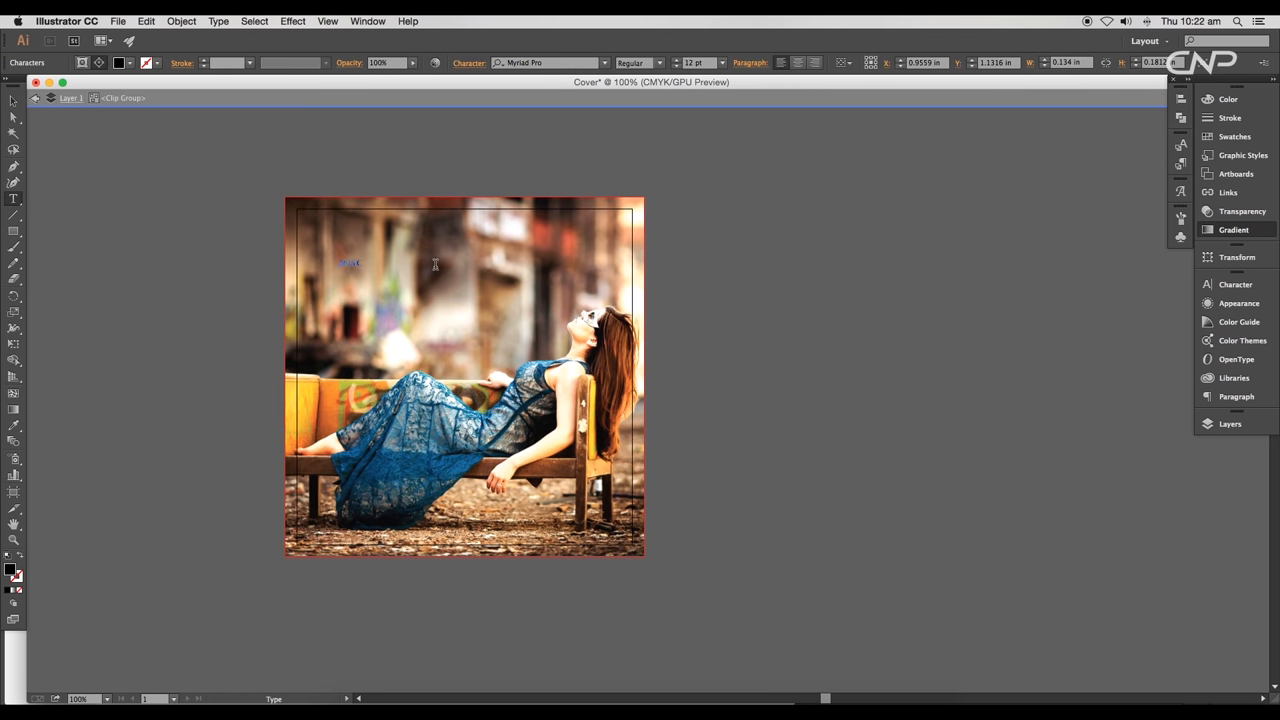
Type MUSICAL in Phosphate Inline, with RECORDS on the next line in Zapfino
click(17, 62)
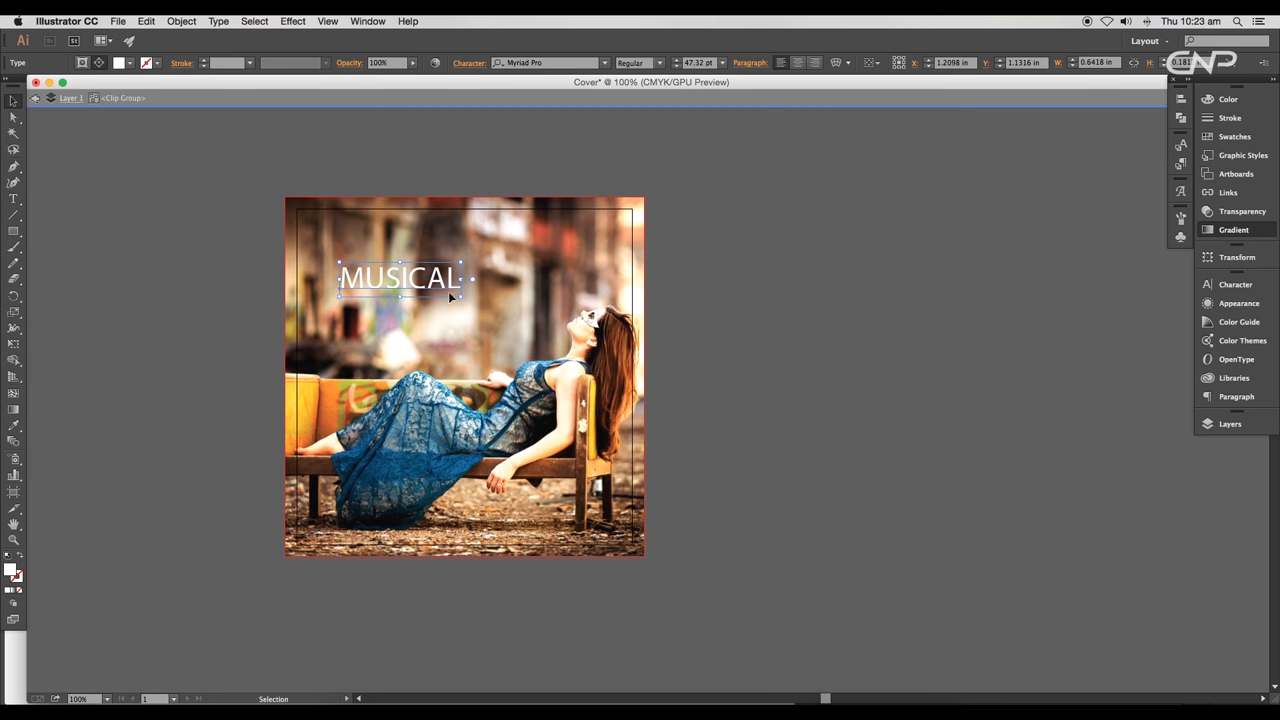
text(Phos)
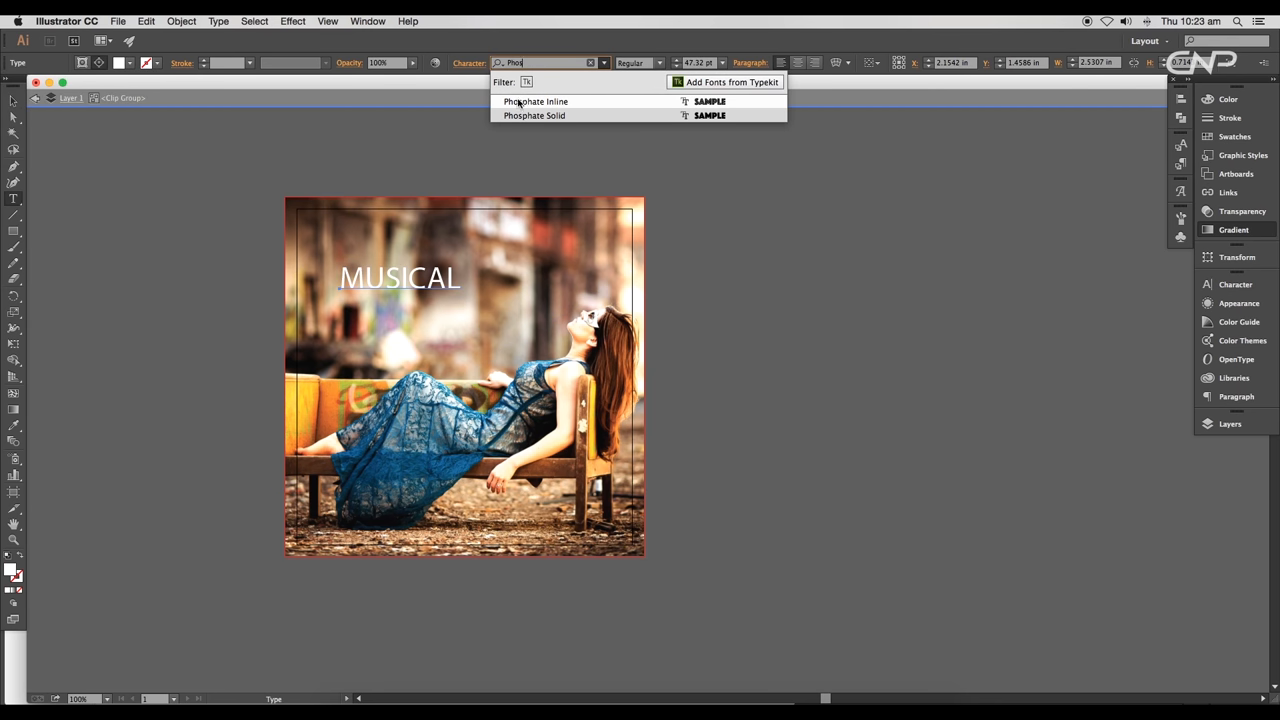
click(536, 101)
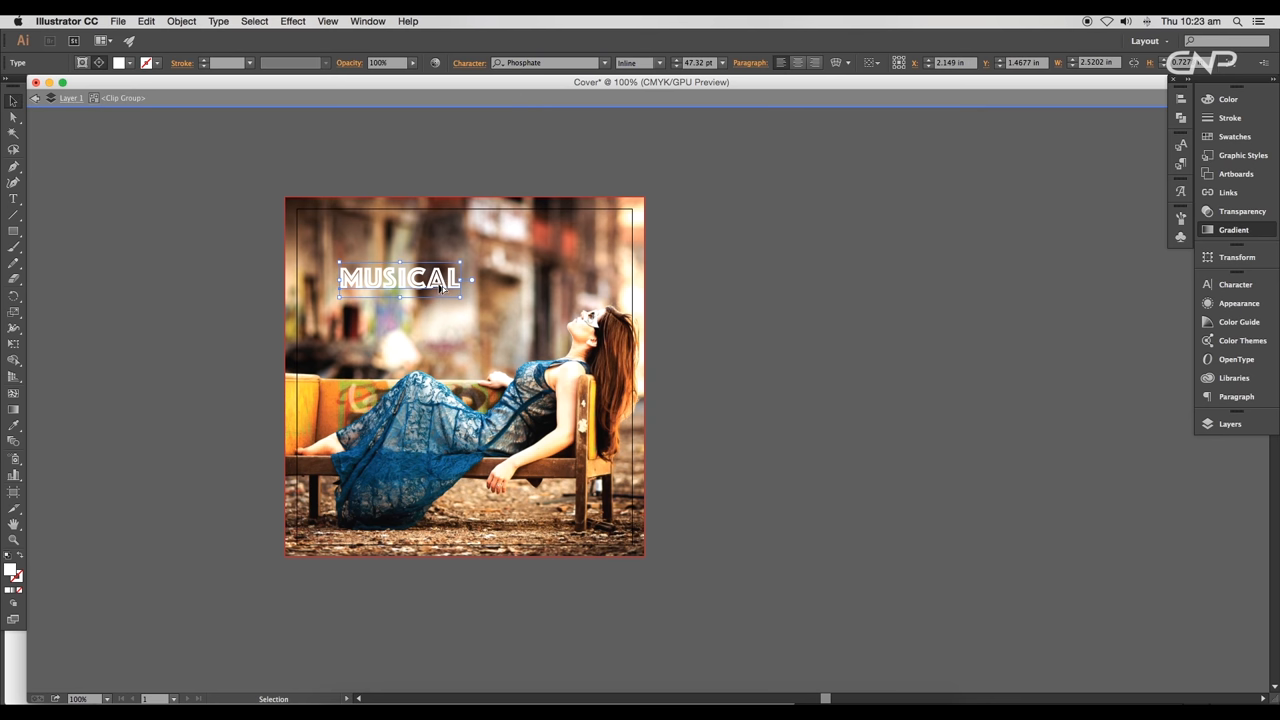
text(RECORDS)
click(550, 62)
text(ZAPFINO)
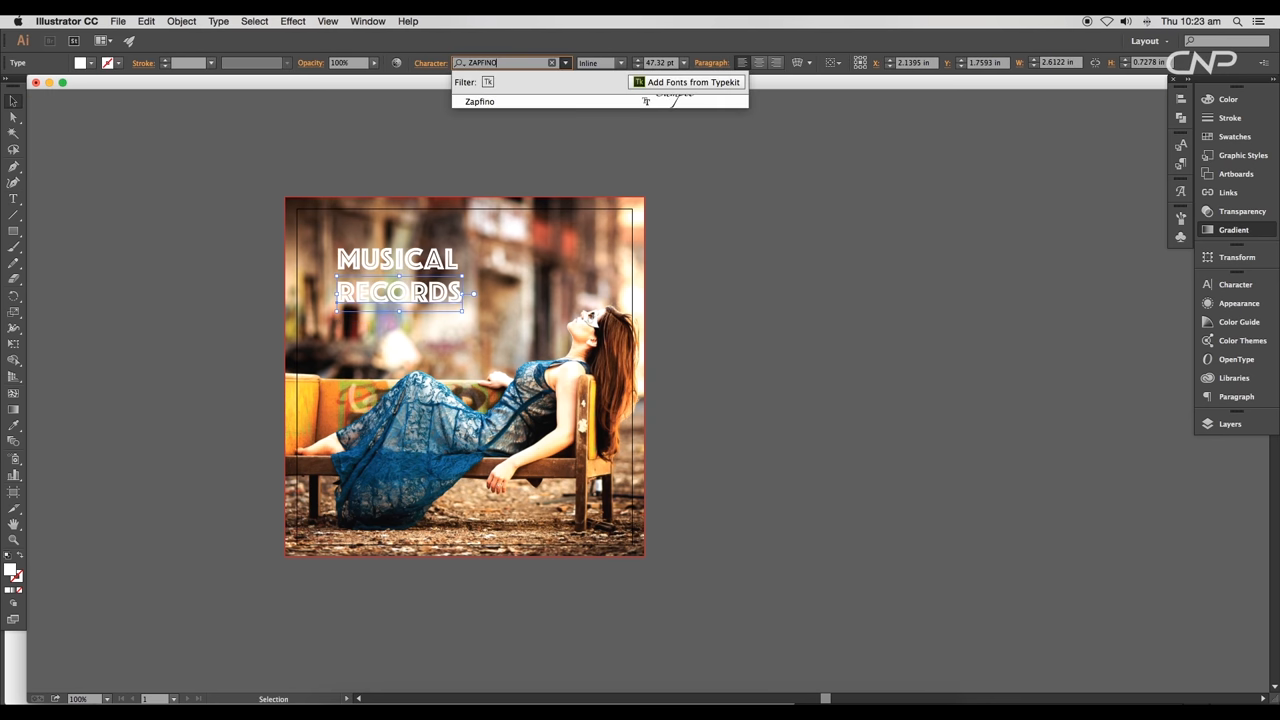
click(479, 101)
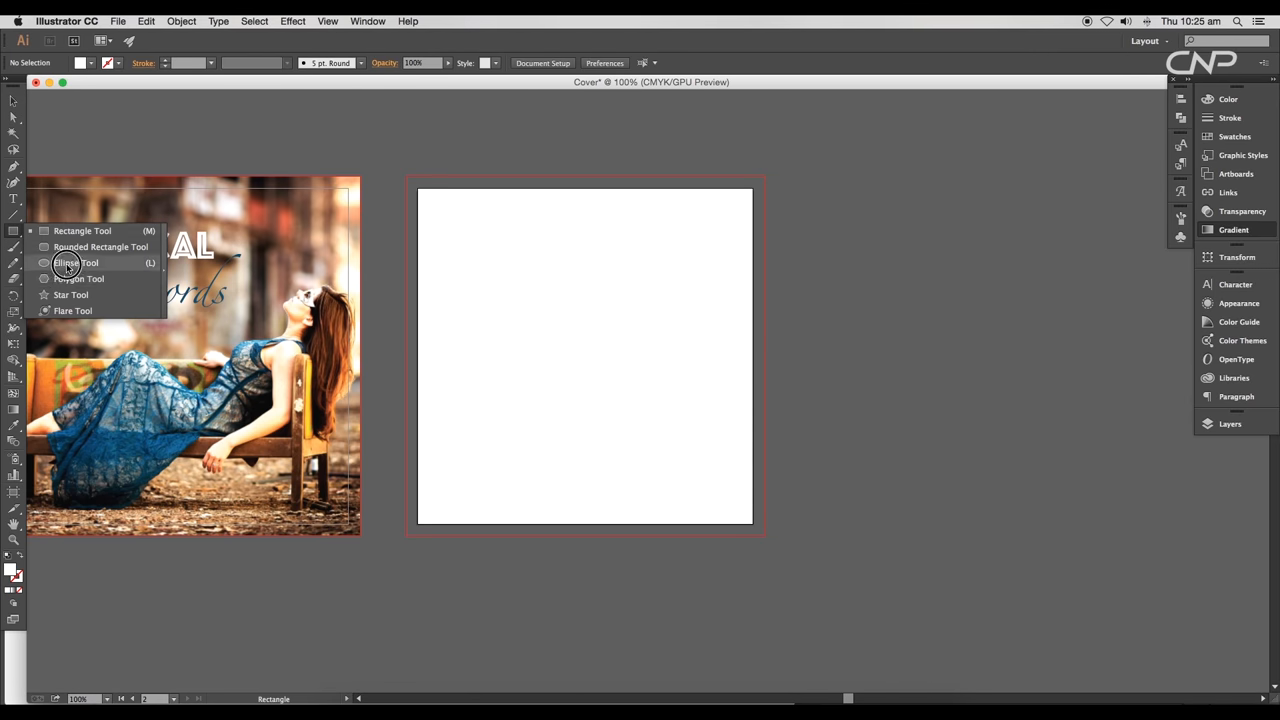
Draw a large circle centred on the second artboard and fill it black
click(75, 262)
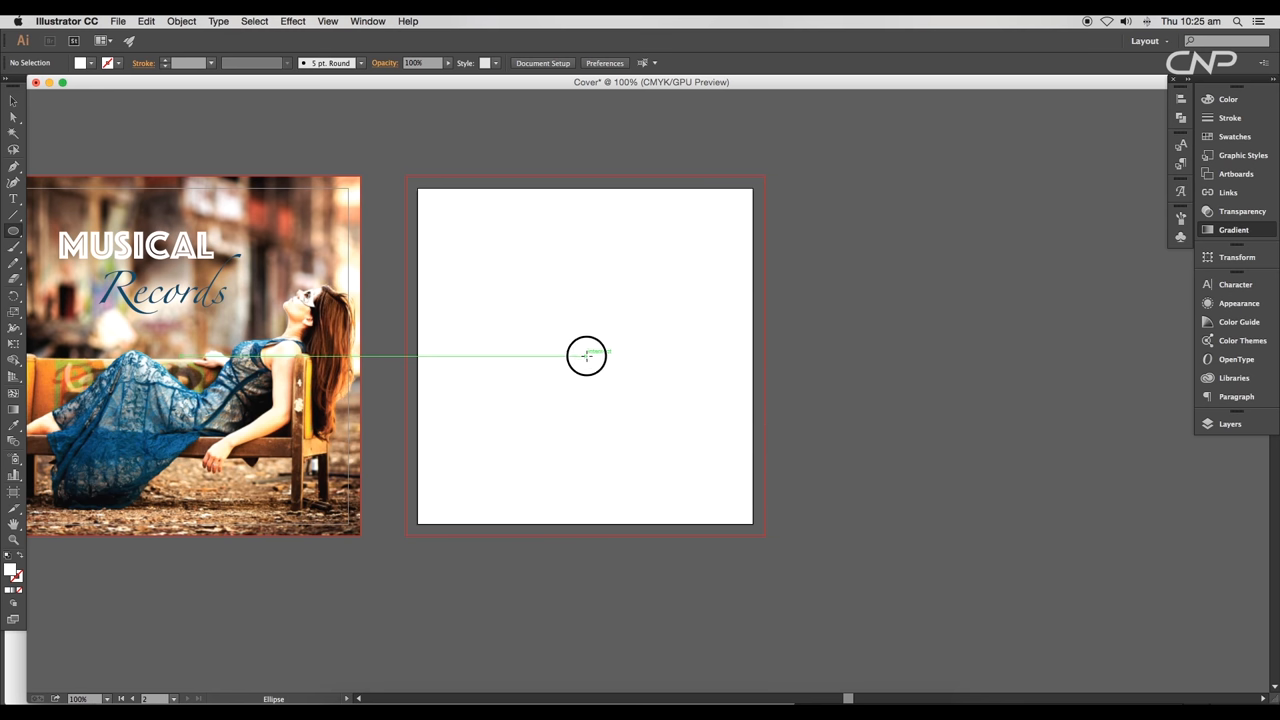
drag(586, 355, 727, 511)
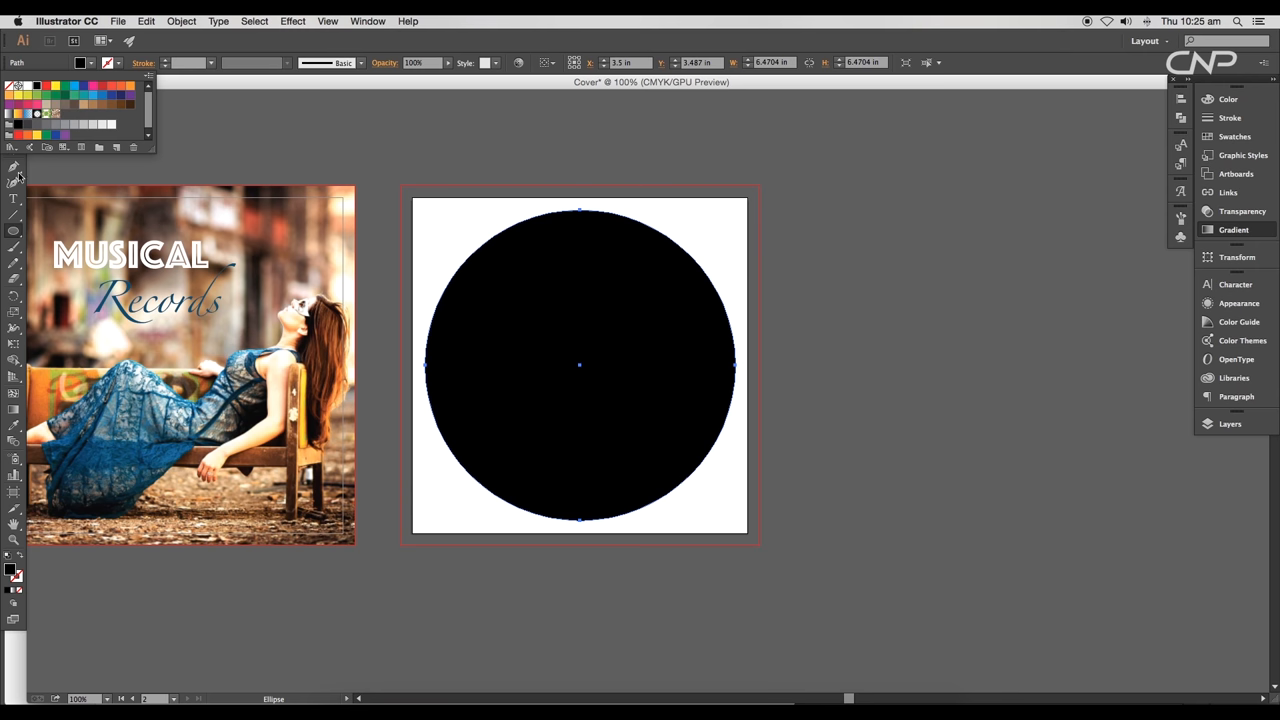
click(14, 104)
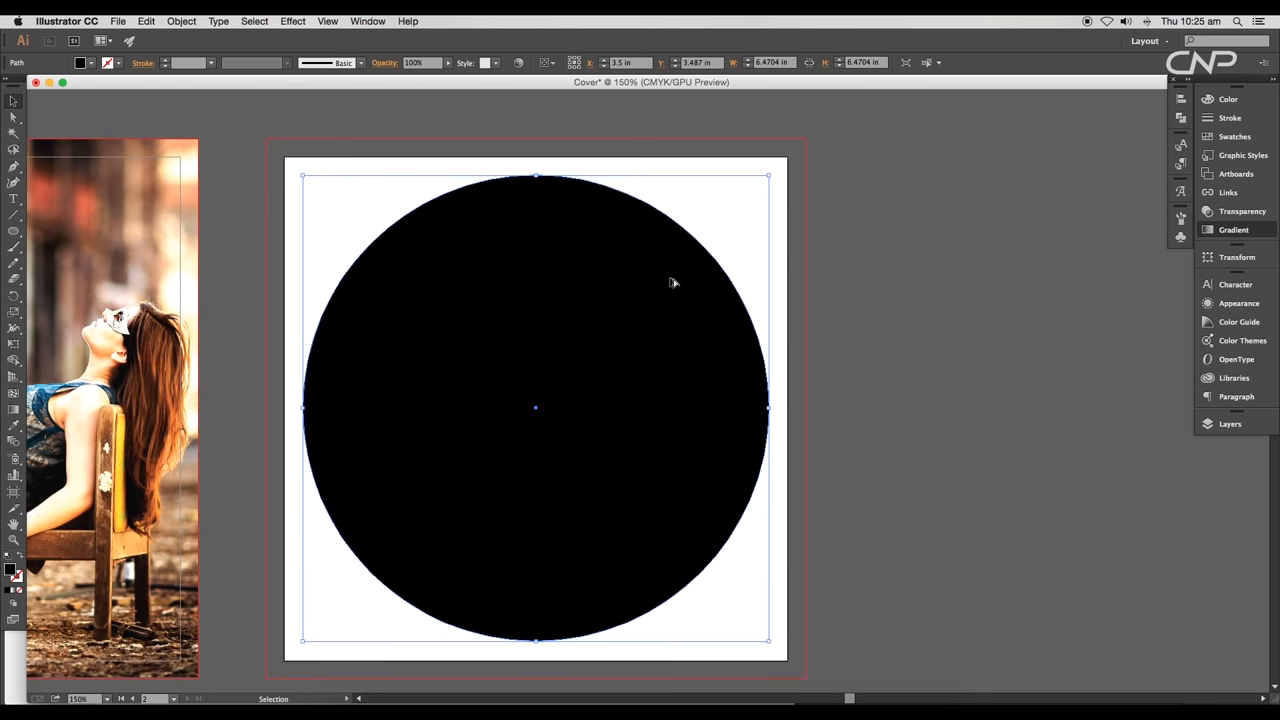
mouse_move(771, 182)
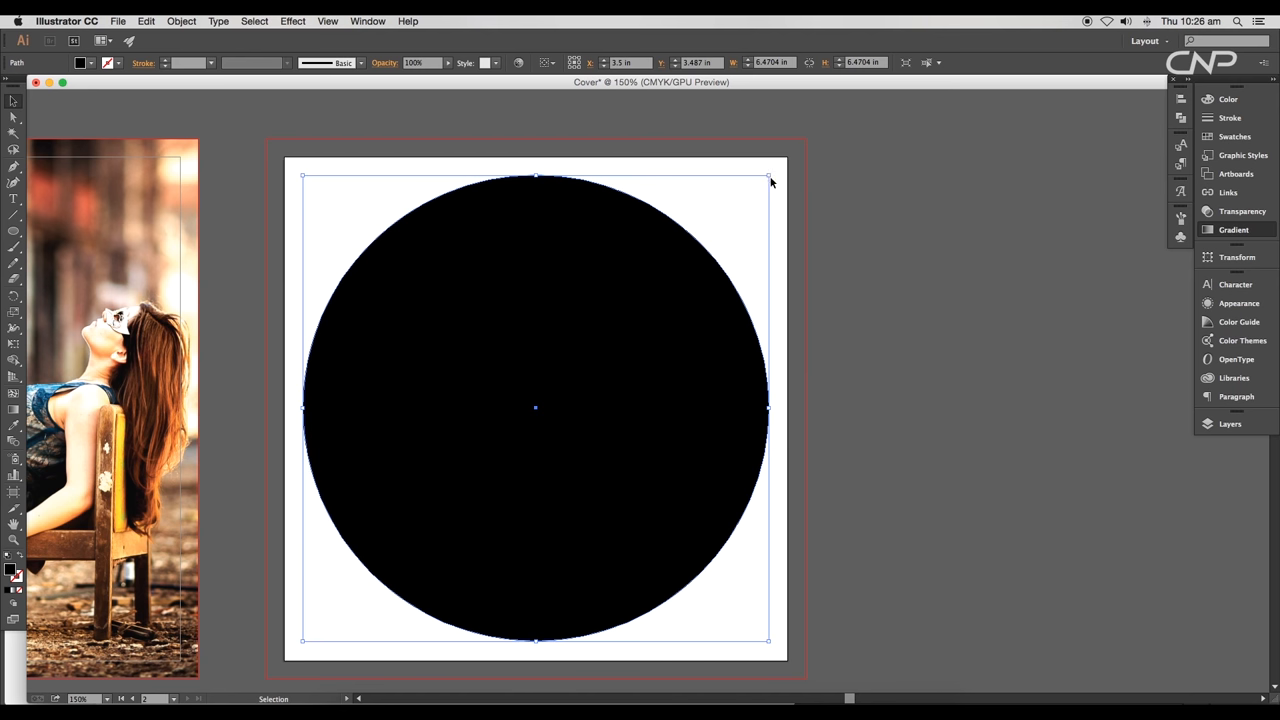
Scale down a copy of the circle and blend the two into concentric groove rings
drag(768, 175, 768, 178)
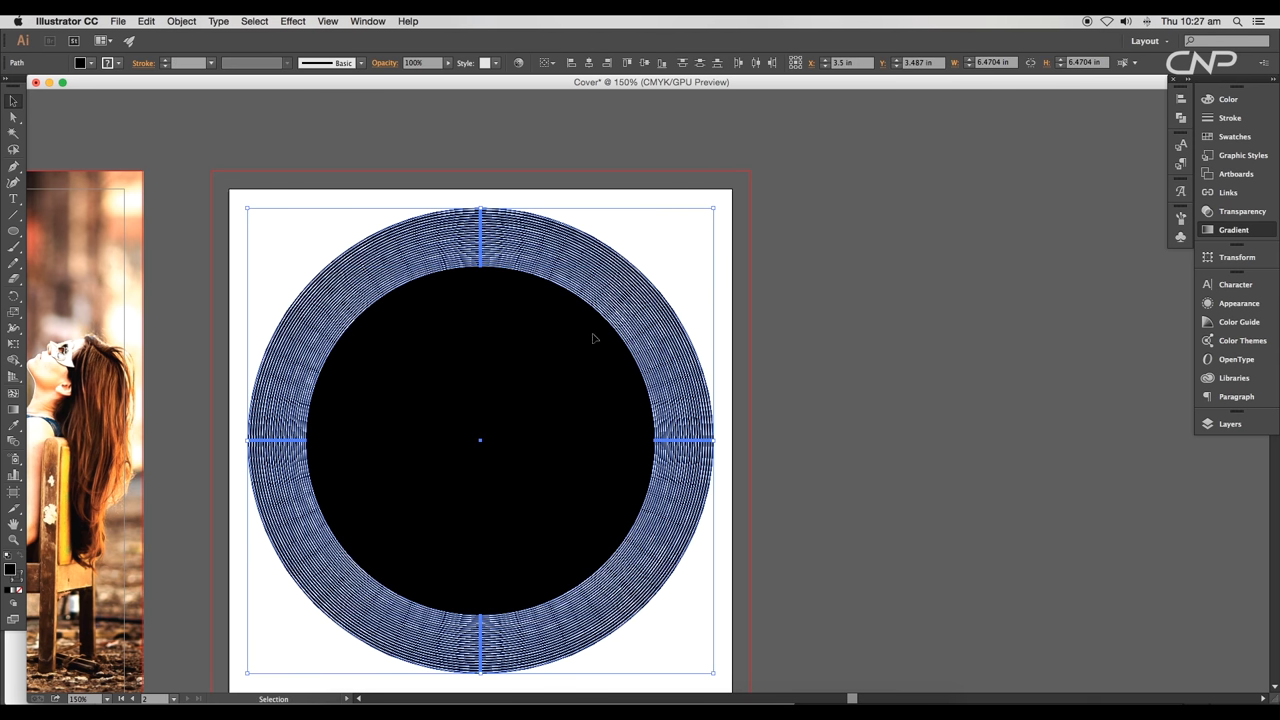
click(80, 62)
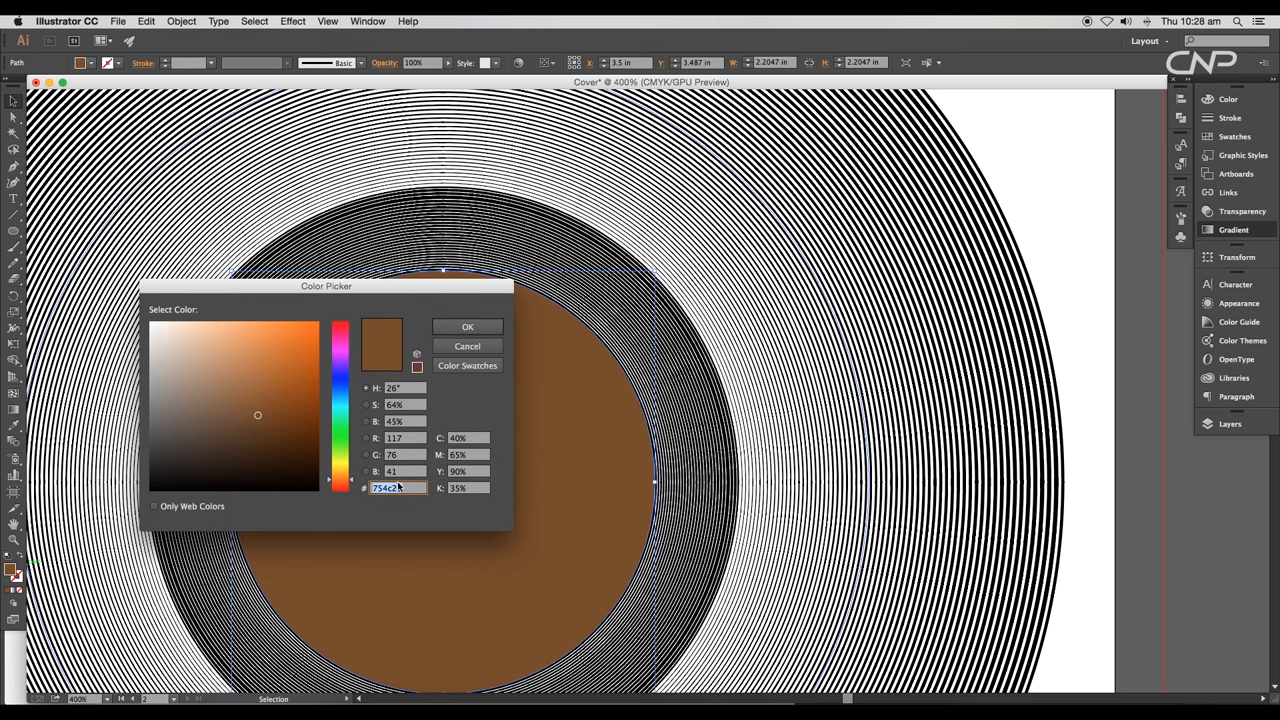
Fill the centre label circle with dark brown hex 4841…
text(4841)
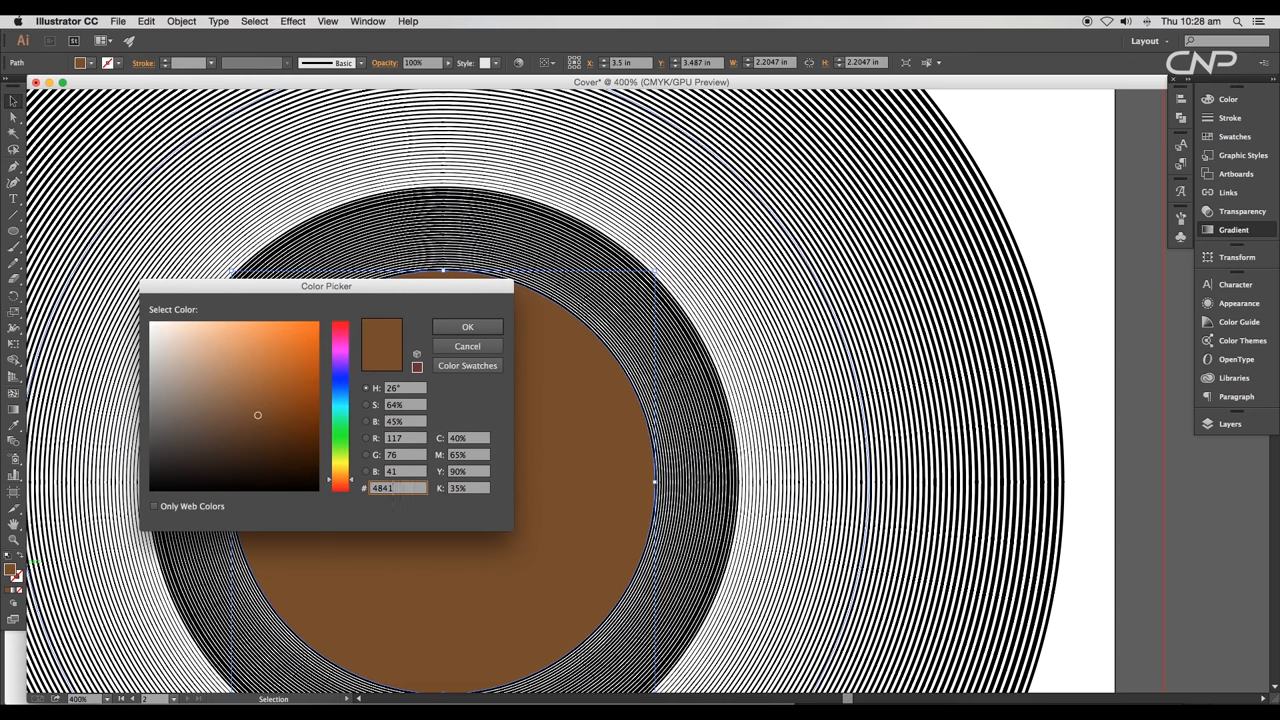
click(467, 326)
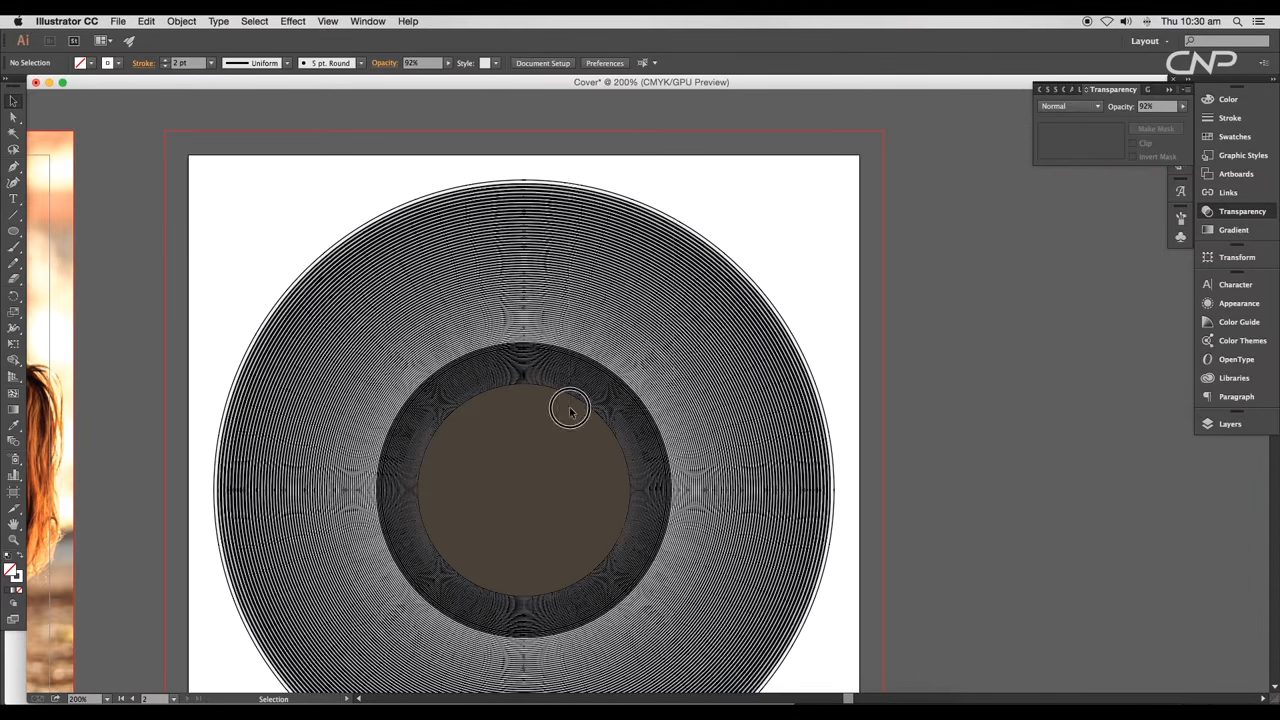
Outline the groove strokes and apply a black-white-black linear gradient to them
click(181, 21)
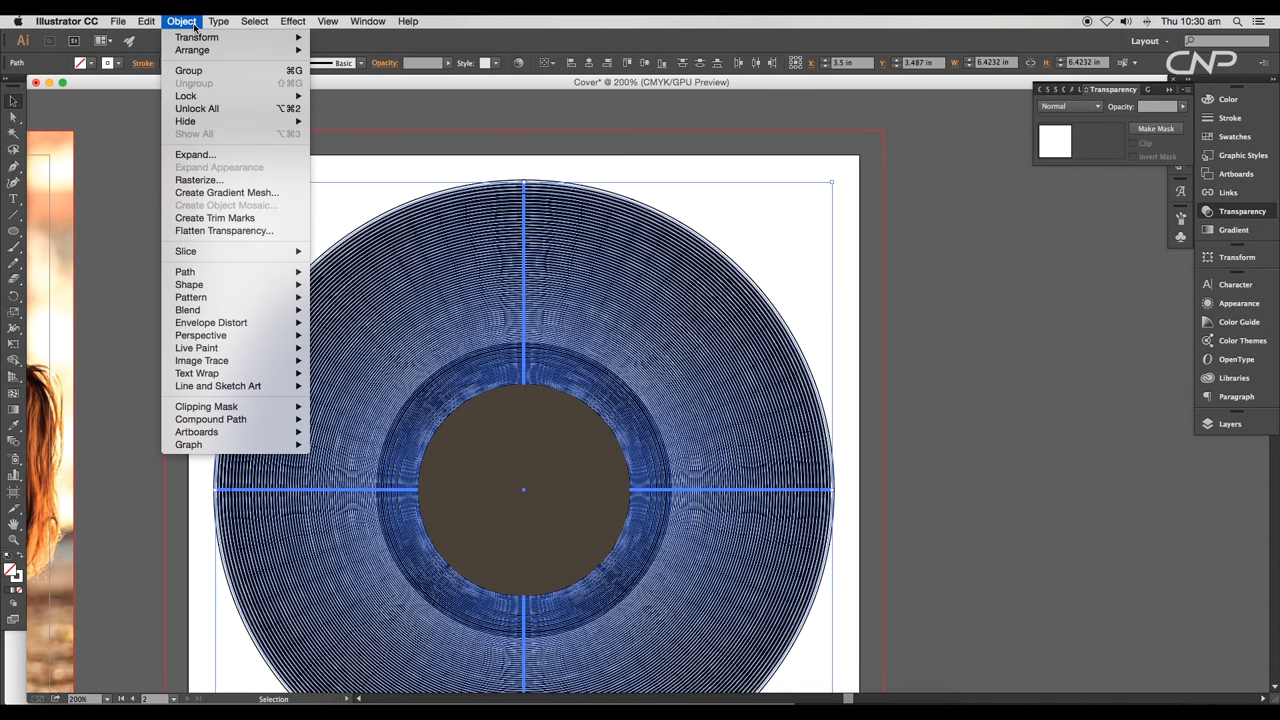
mouse_move(185, 271)
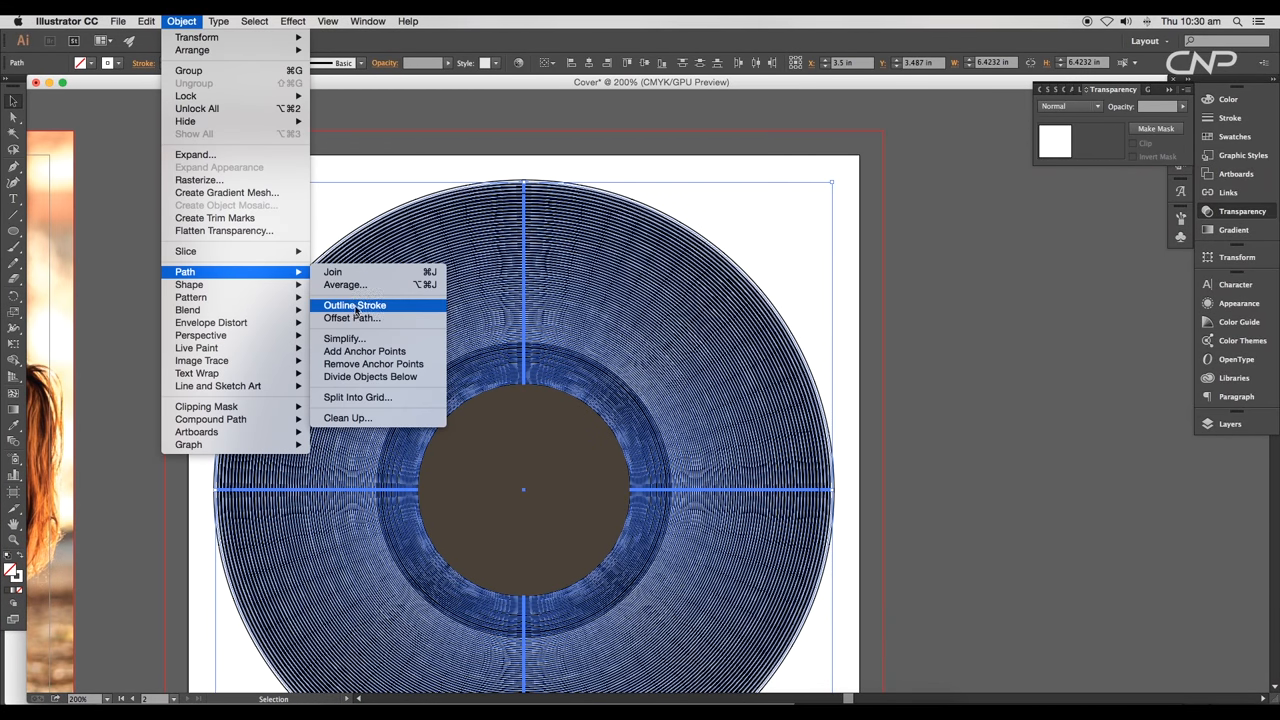
click(354, 305)
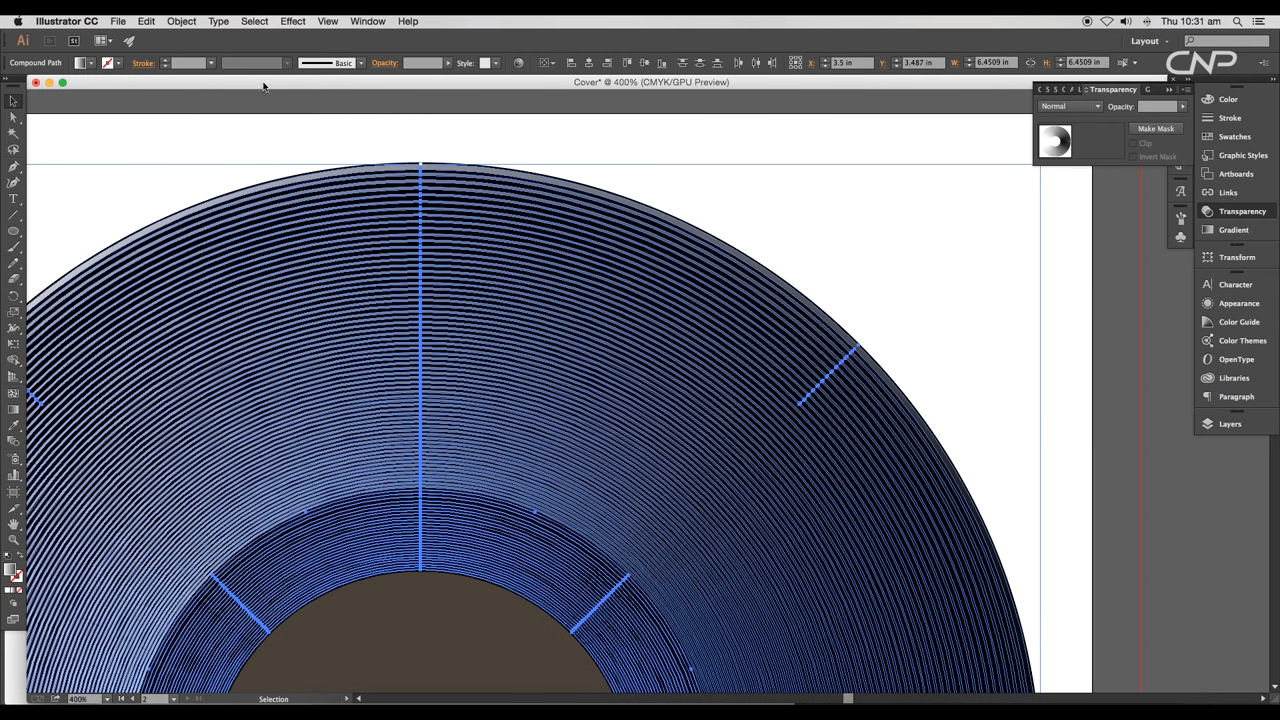
click(1233, 229)
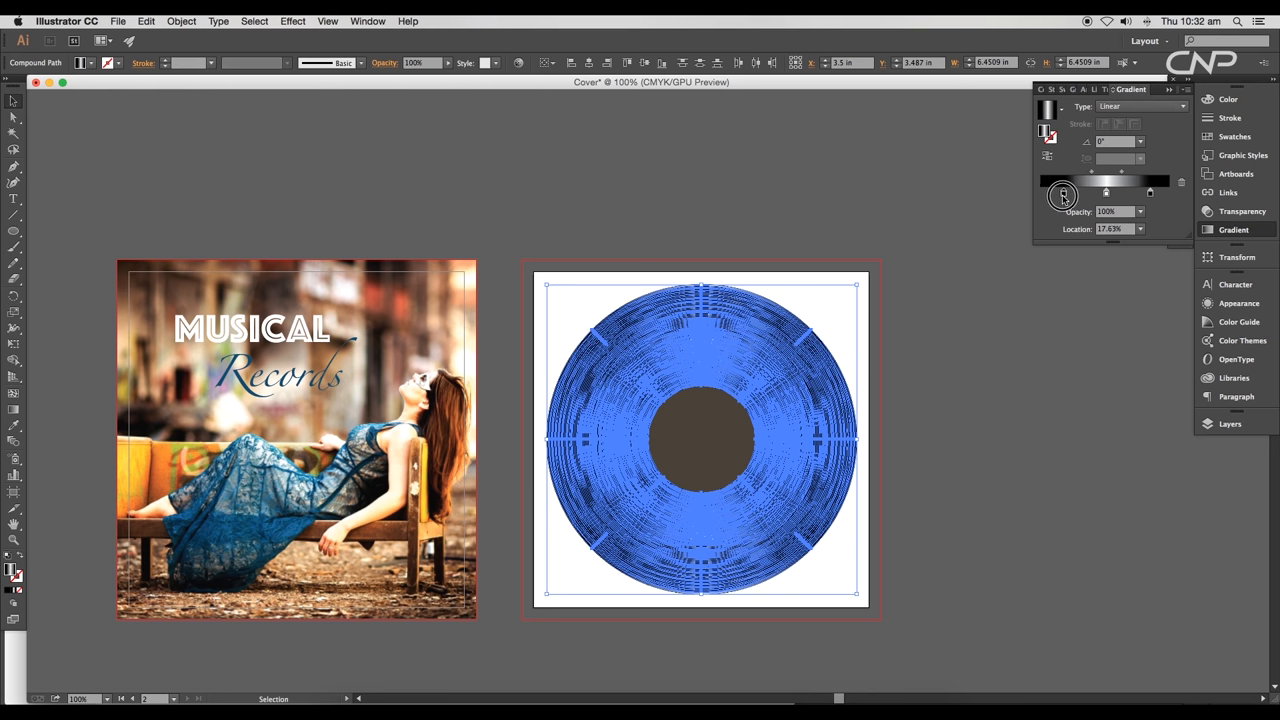
drag(1063, 194, 1107, 194)
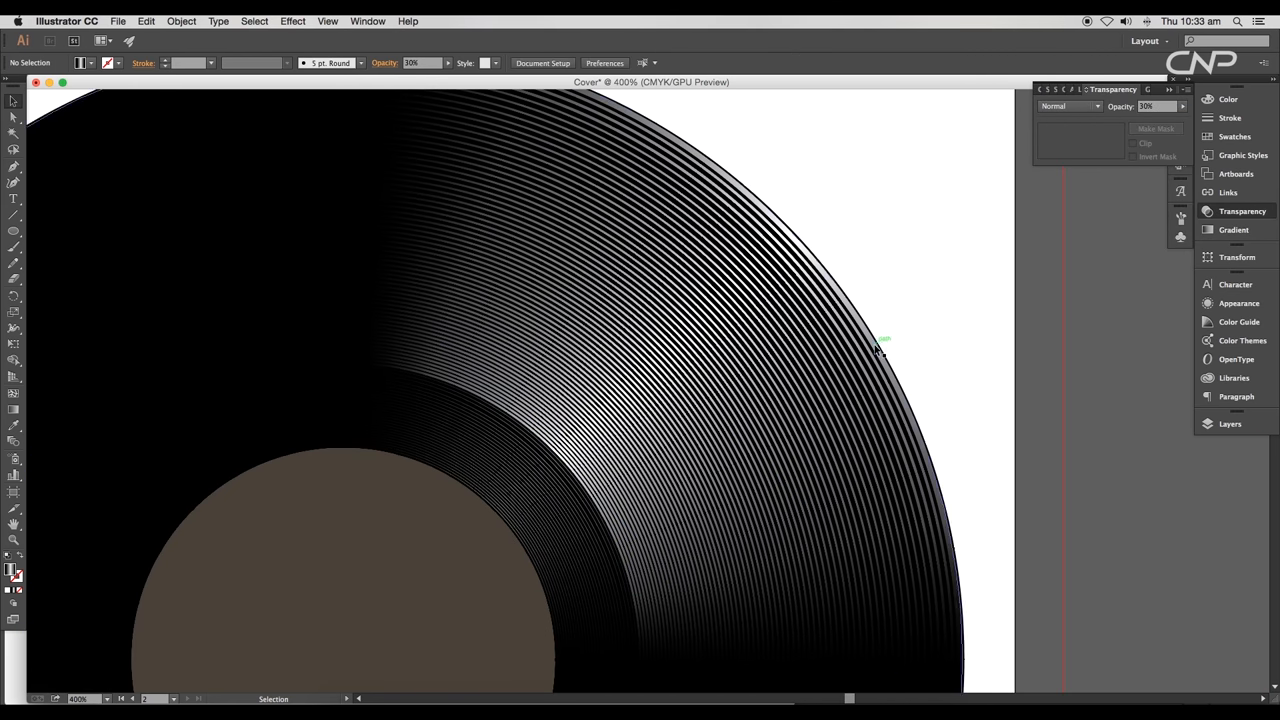
Set the grooves' gradient angle to -45° and reposition the stops to shape the highlight
click(878, 345)
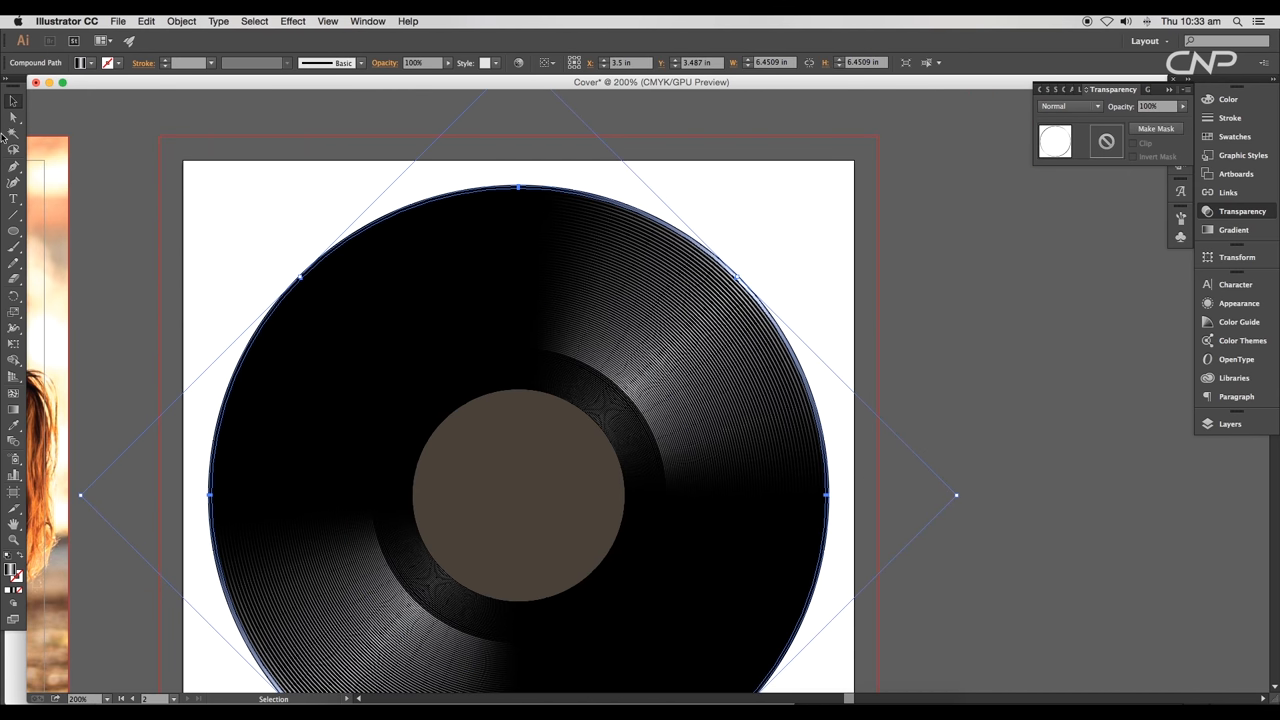
click(1234, 229)
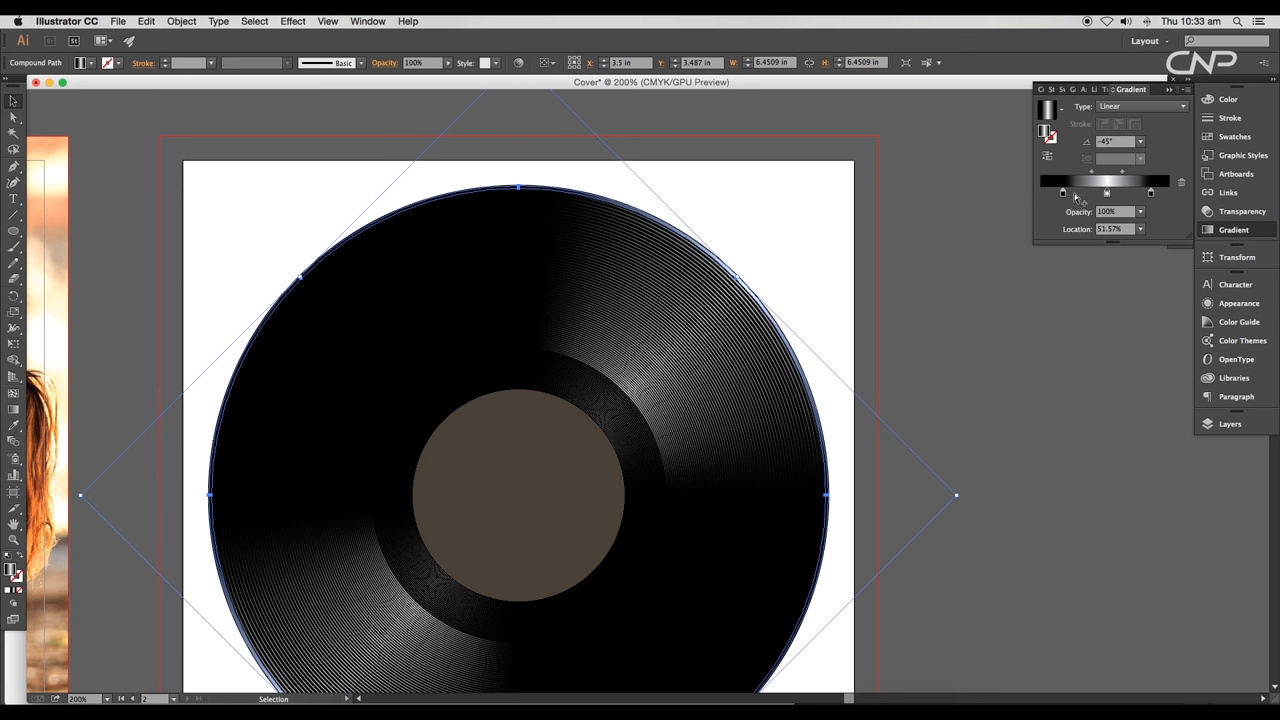
drag(1107, 181, 1063, 181)
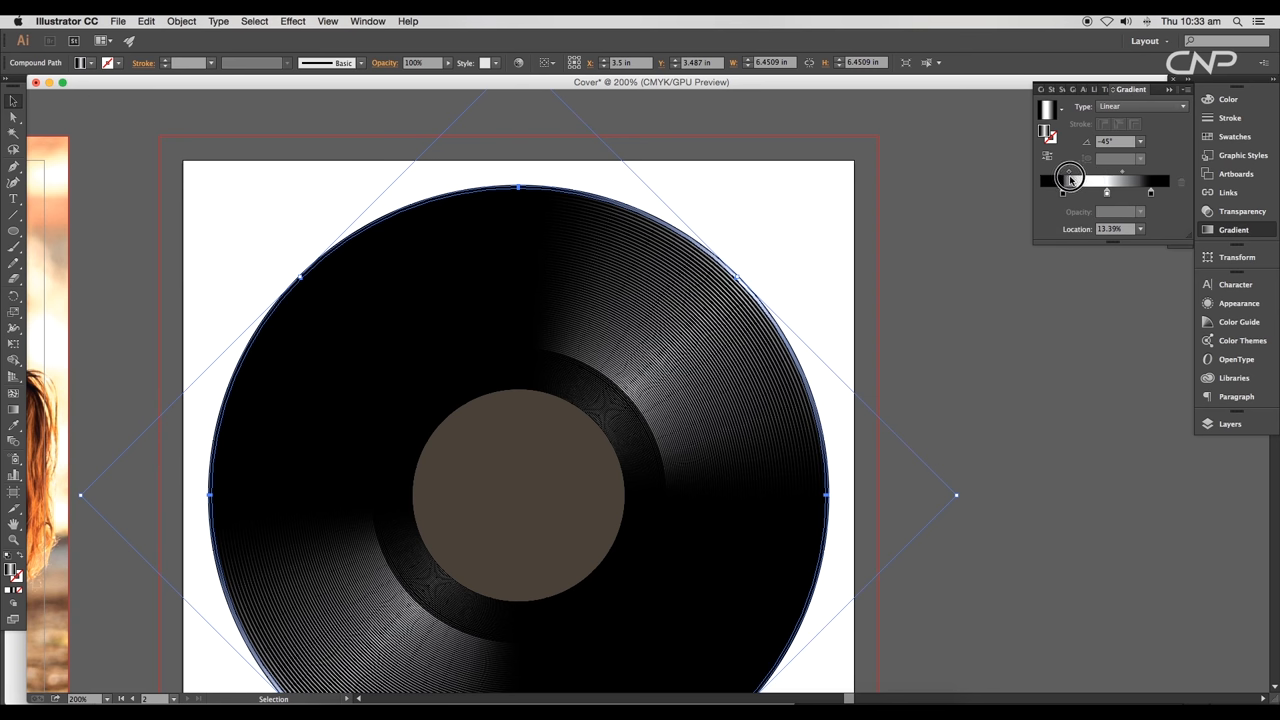
drag(1070, 180, 1140, 196)
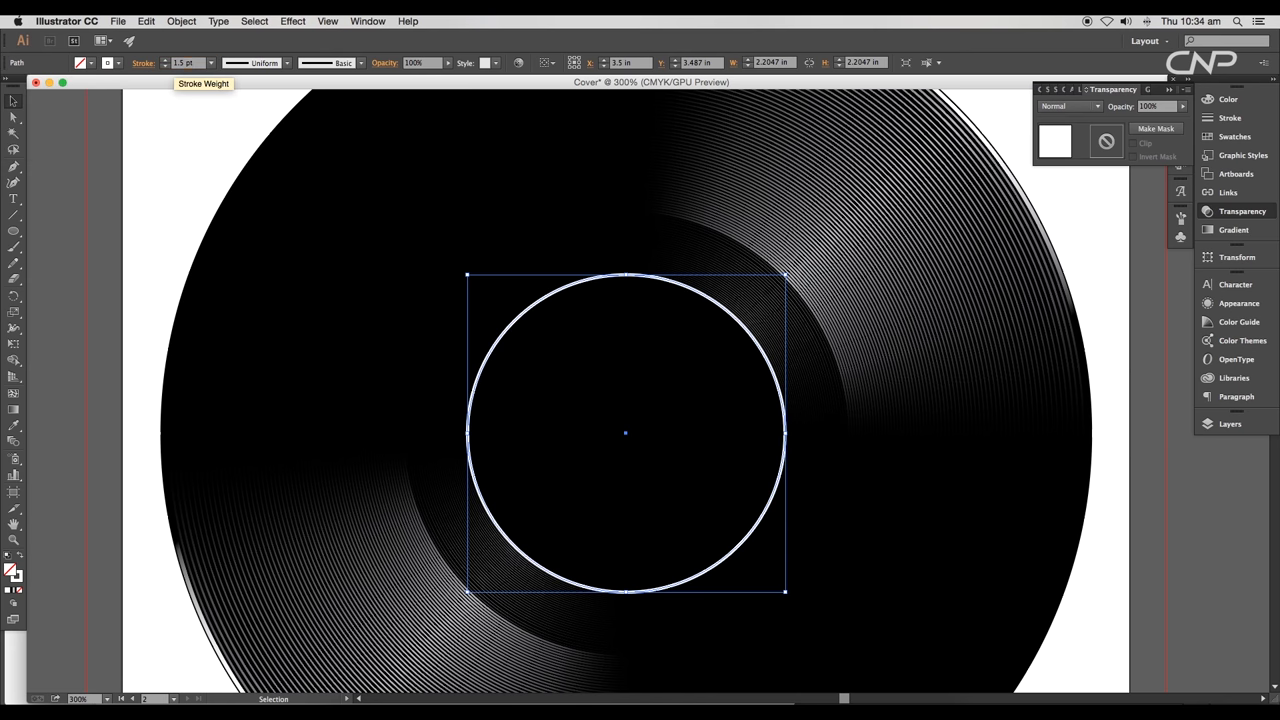
Thin the ring's stroke and apply a radial gradient stretched to its edge to catch light
click(181, 21)
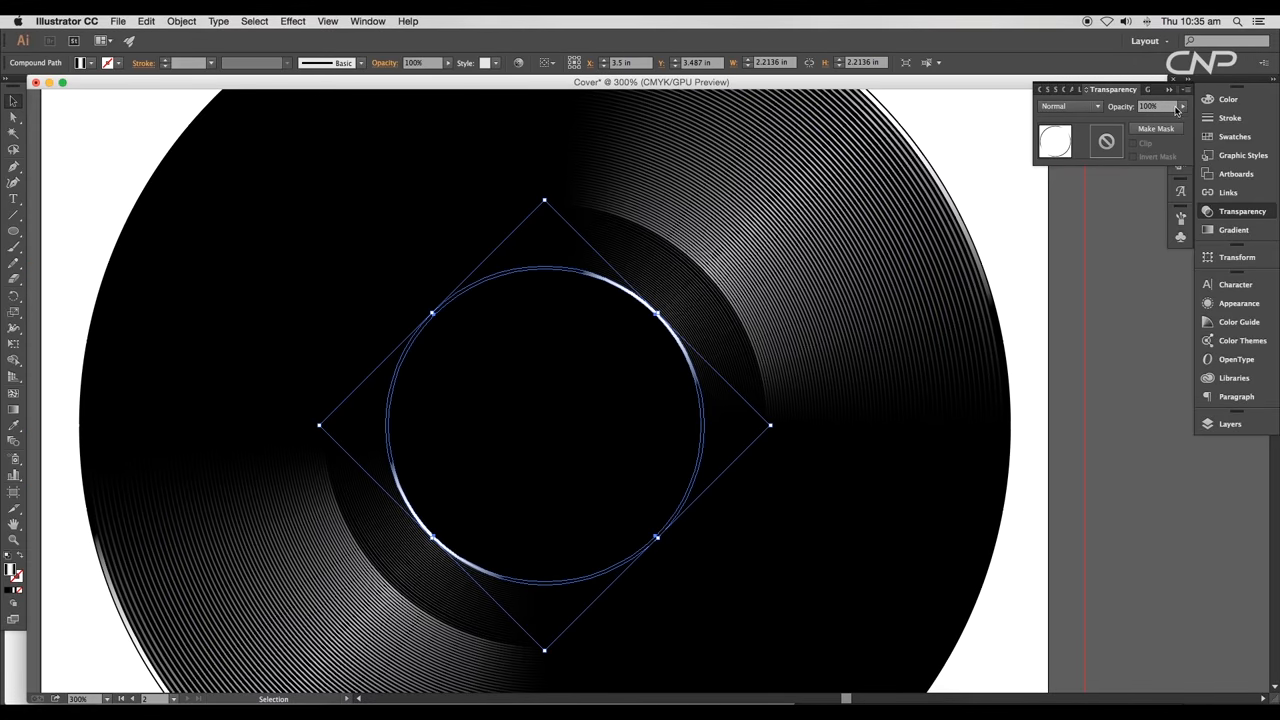
click(1234, 229)
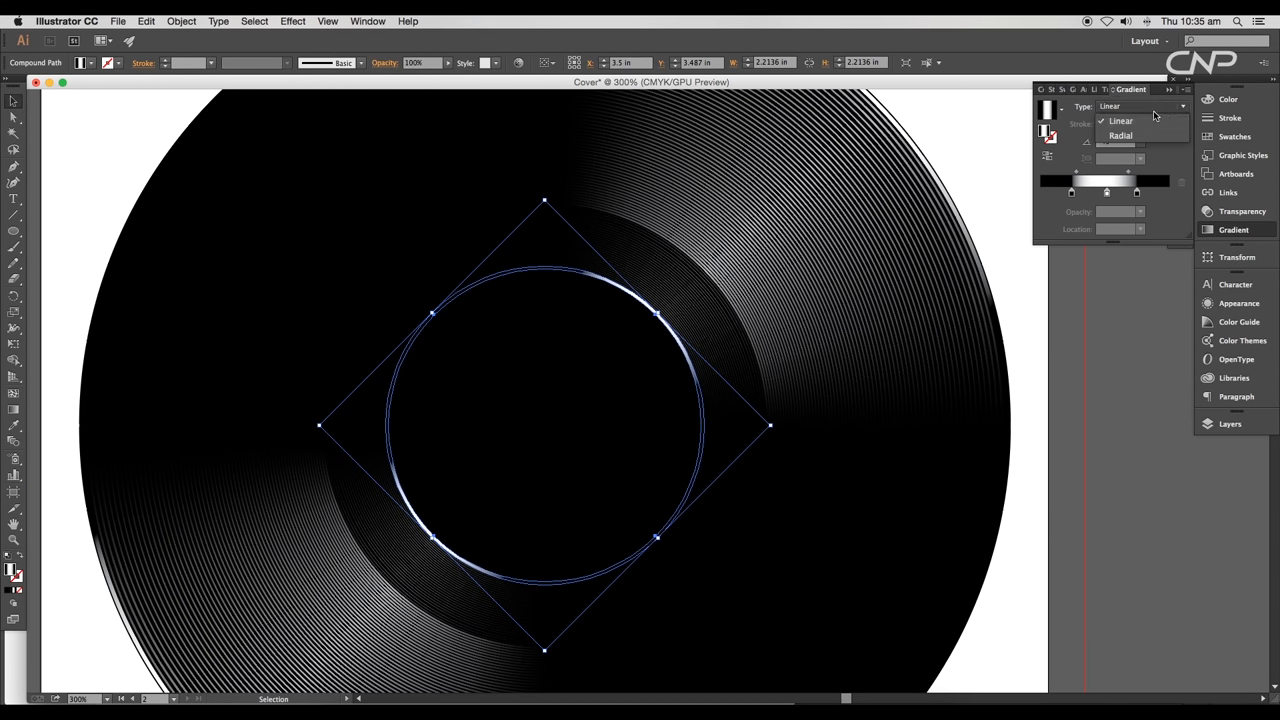
click(1120, 135)
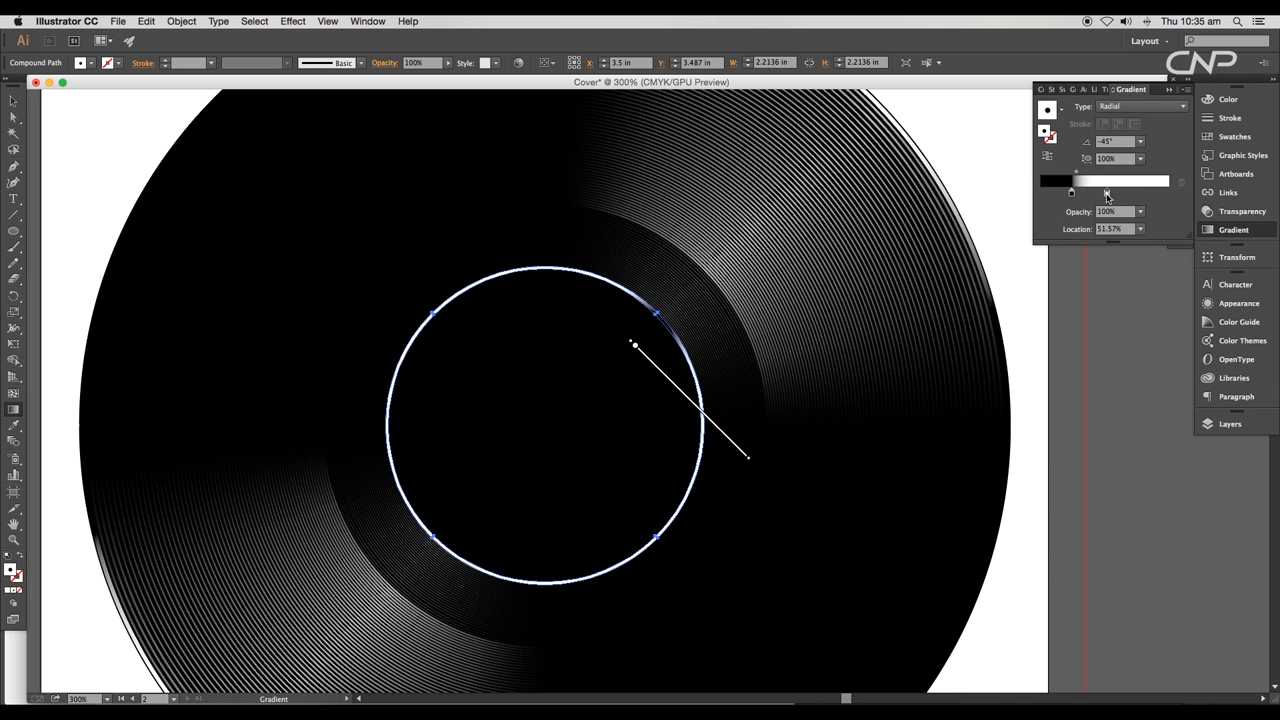
drag(1072, 181, 1168, 194)
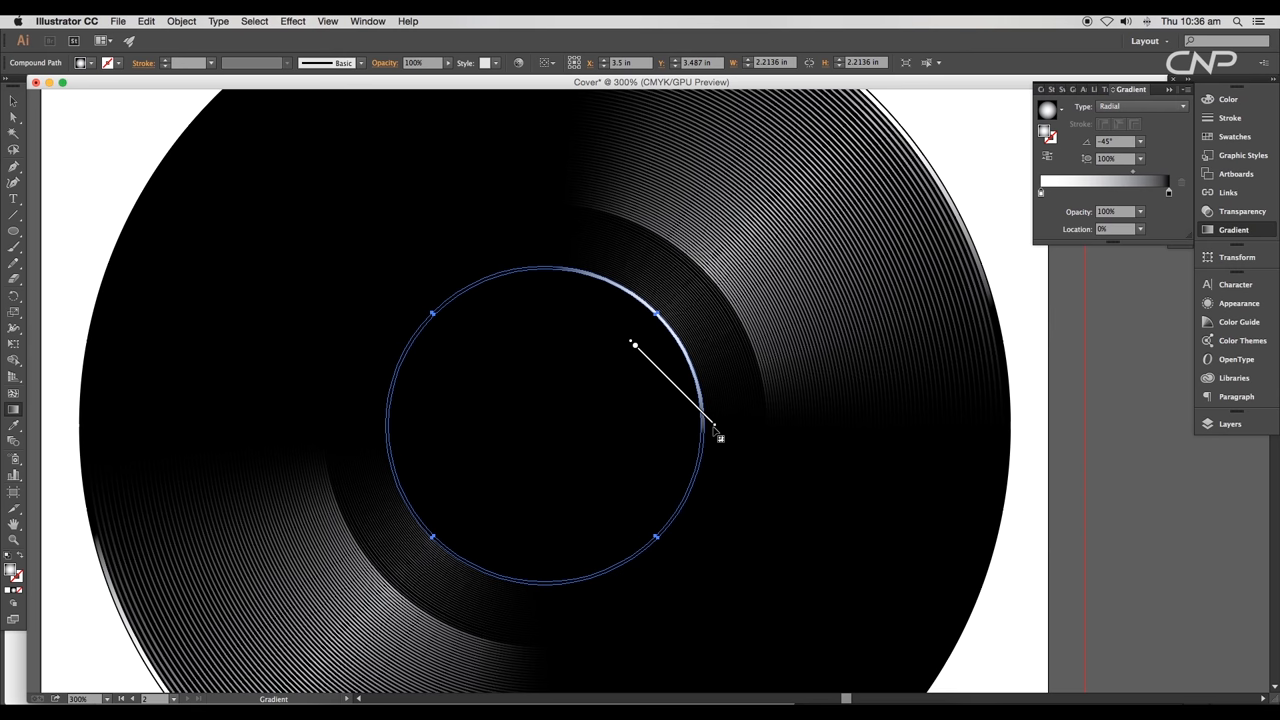
drag(715, 435, 705, 410)
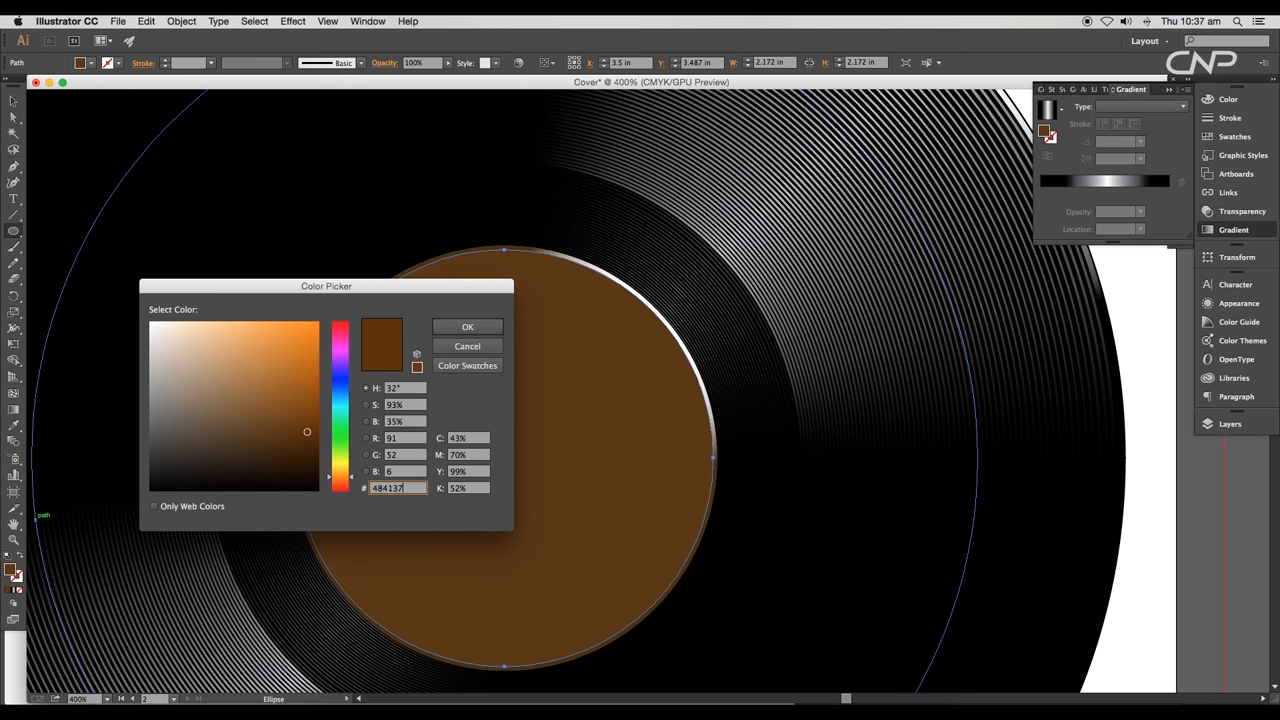
Confirm the 484137 dark brown label fill and recolour a ring gradient stop brown
click(467, 327)
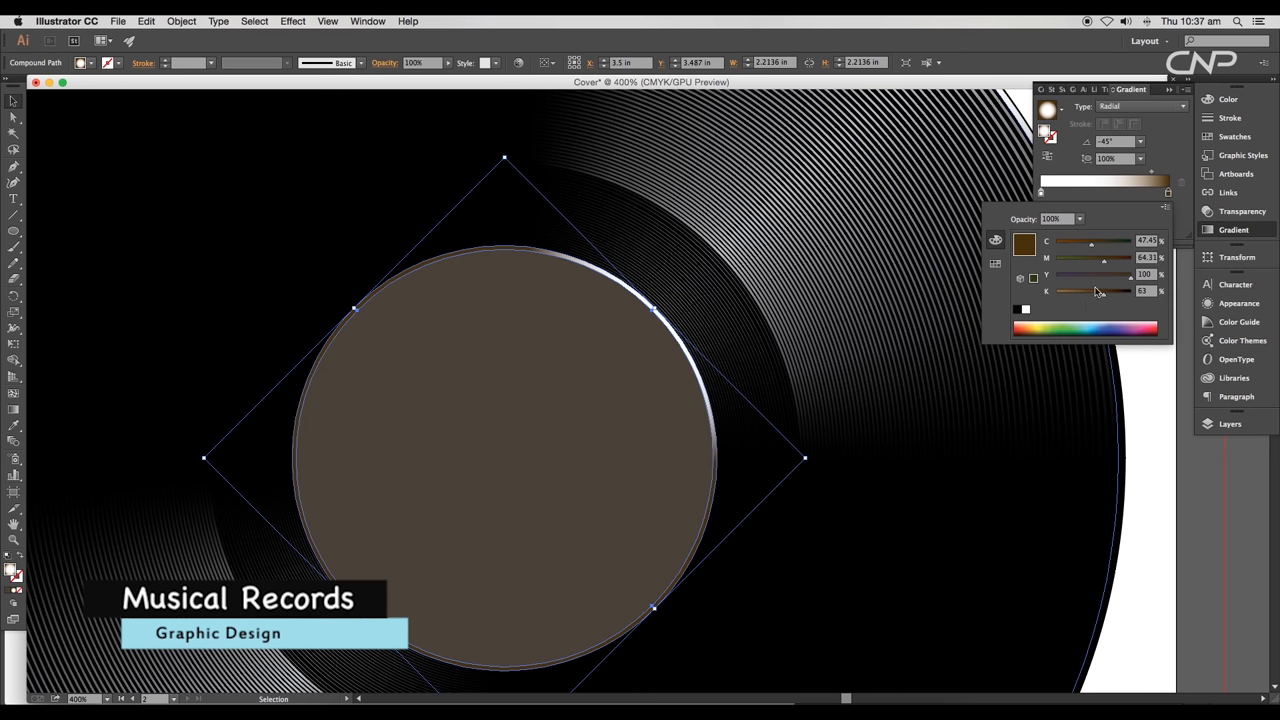
click(1030, 335)
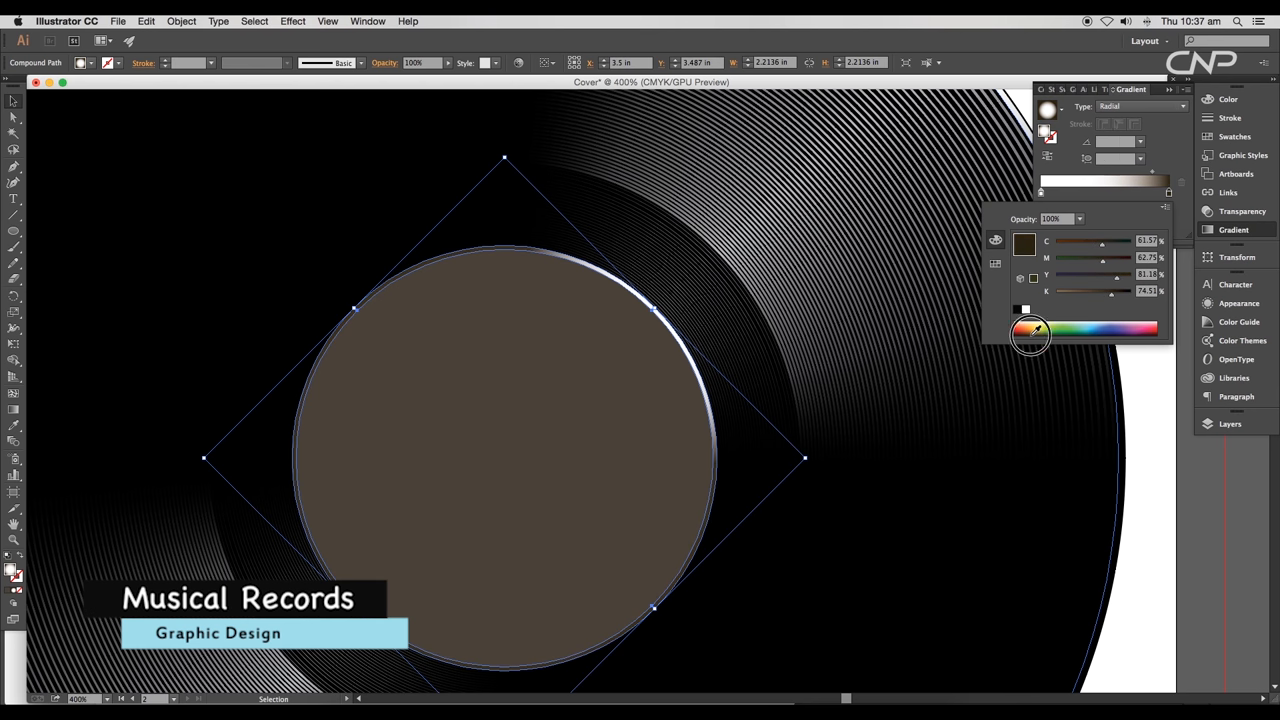